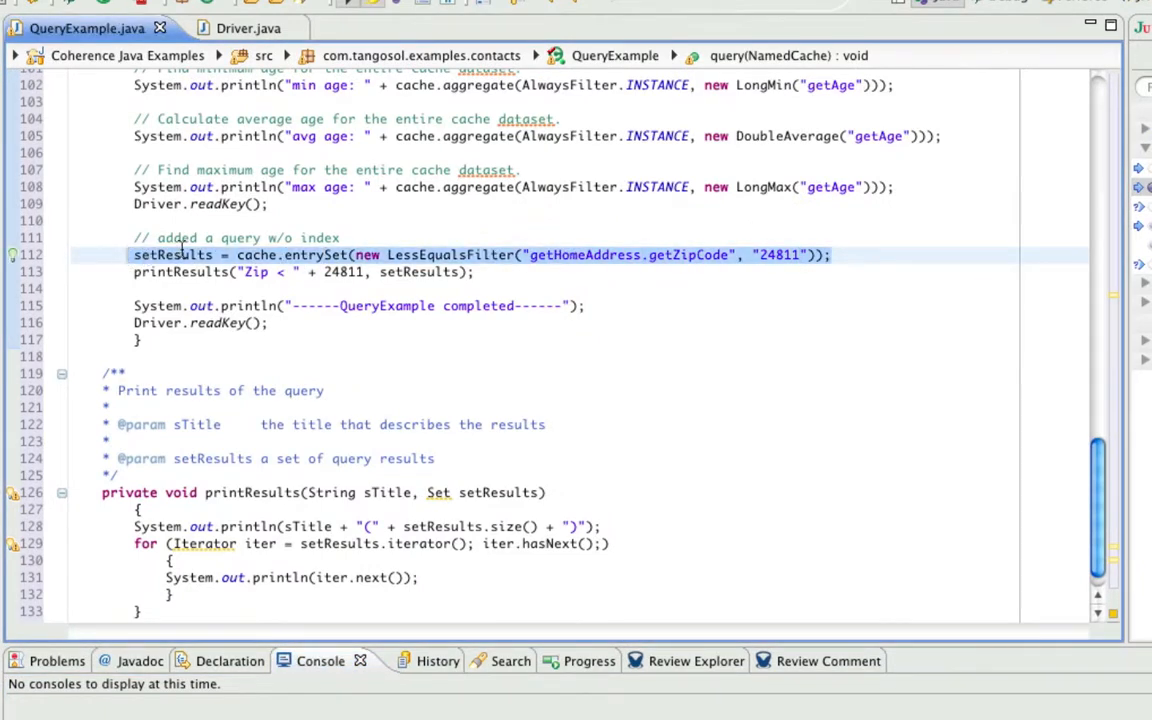
Scroll through QueryExample.java to review the zip code LessEqualsFilter query without an index.
scroll(up, 3)
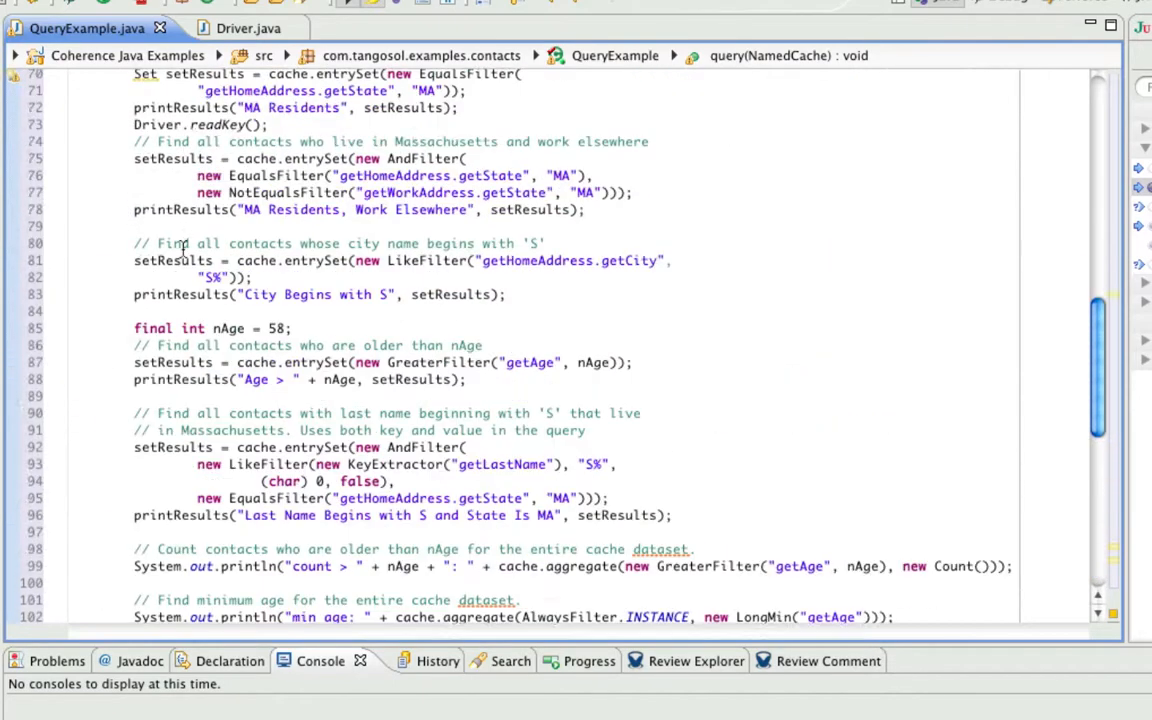
scroll(down, 3)
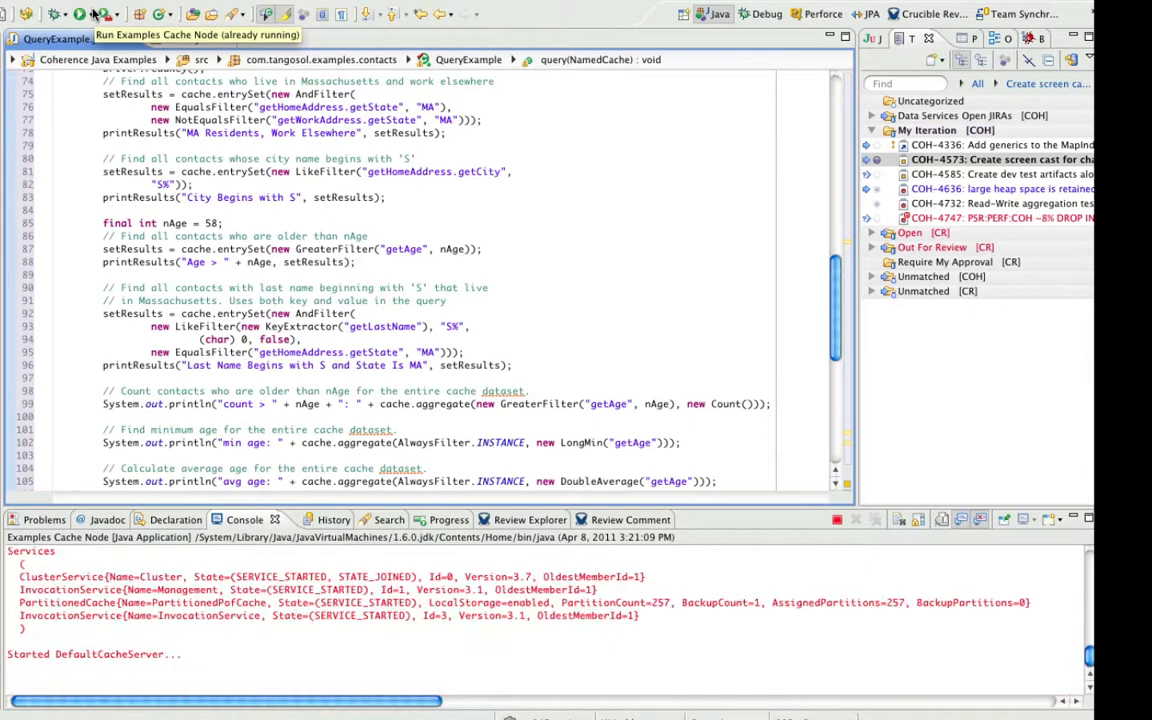
Launch the Examples Driver from the recent launch configurations list.
click(97, 14)
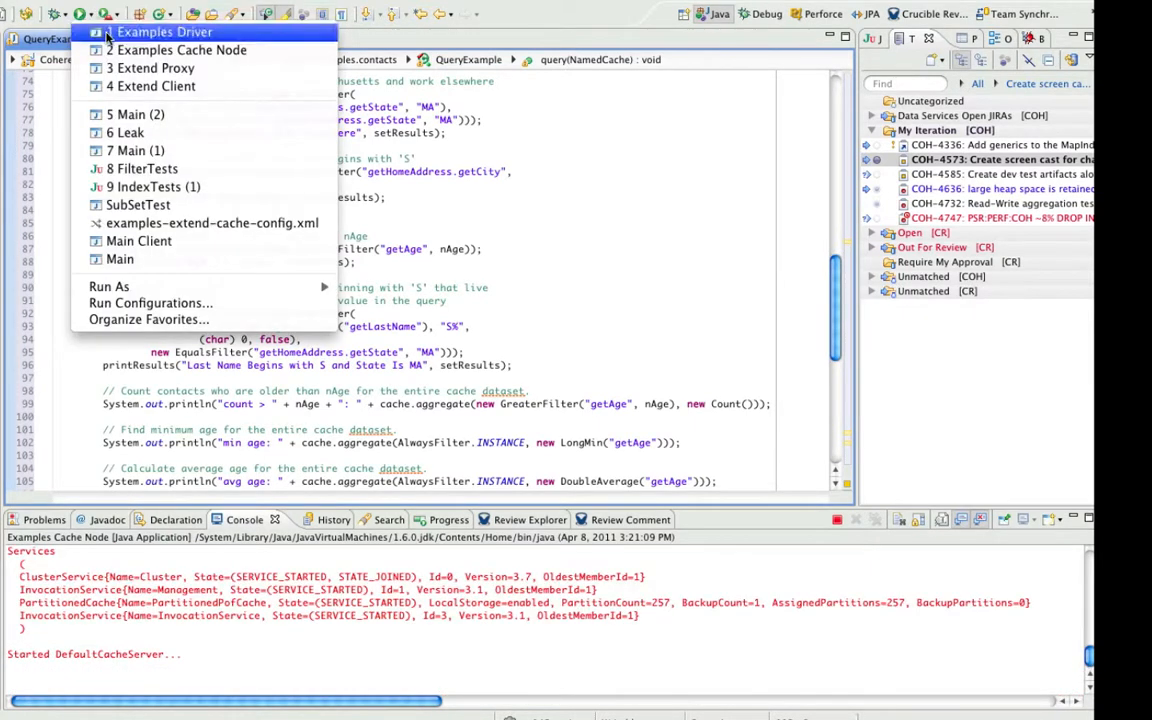
click(164, 31)
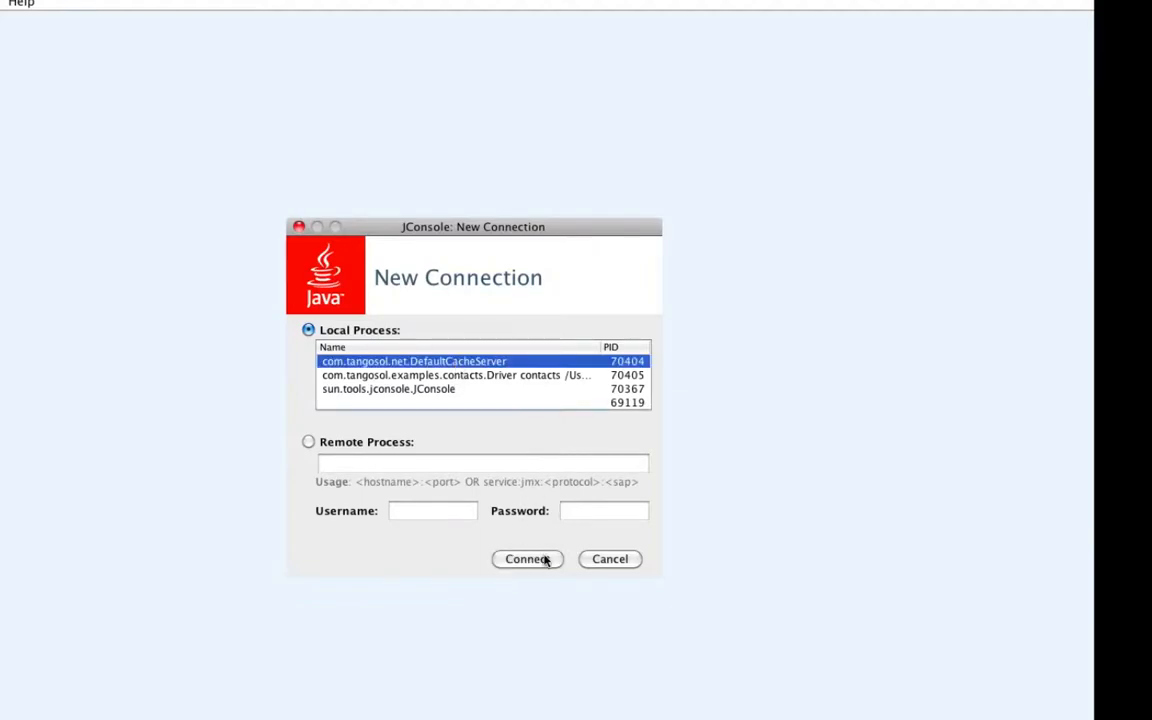
Connect JConsole to DefaultCacheServer and expand MBeans Coherence > StorageManager > PartitionedPofCache.
click(527, 559)
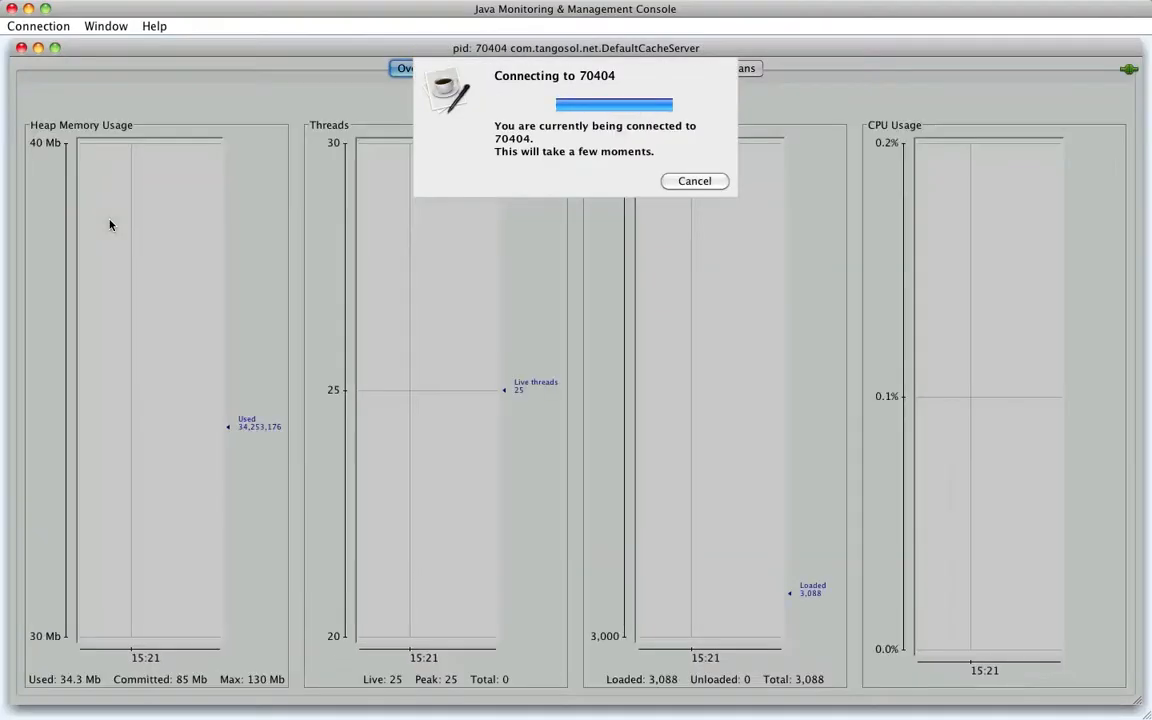
click(736, 68)
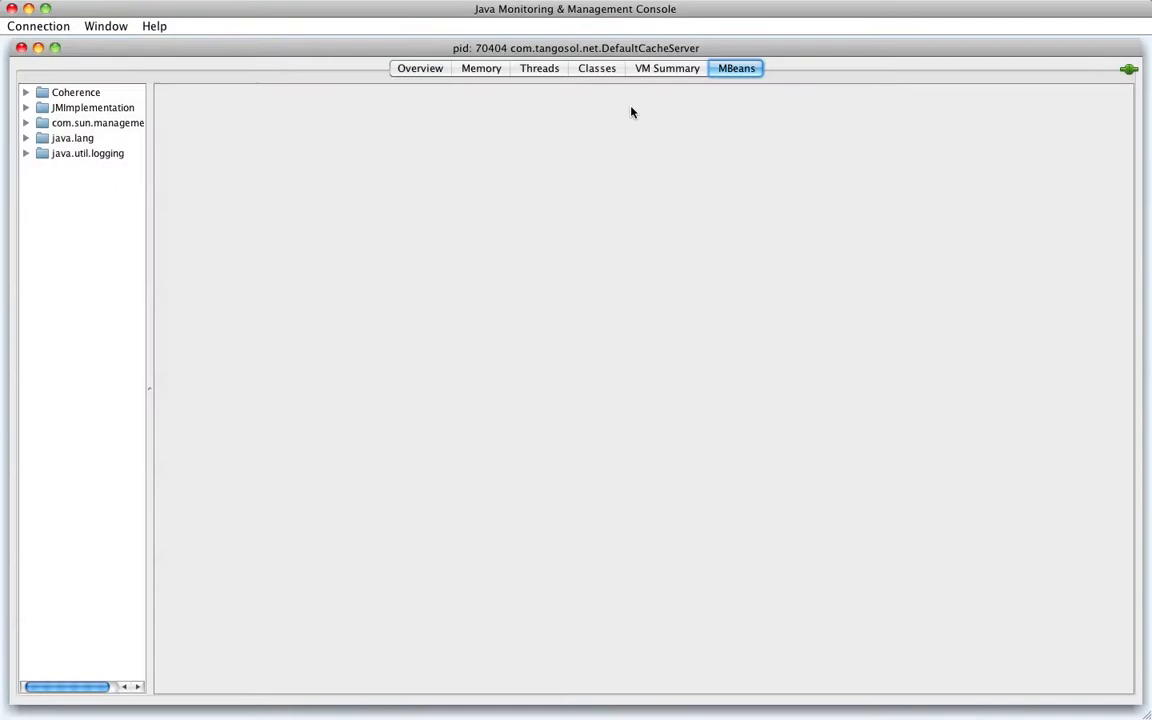
click(27, 92)
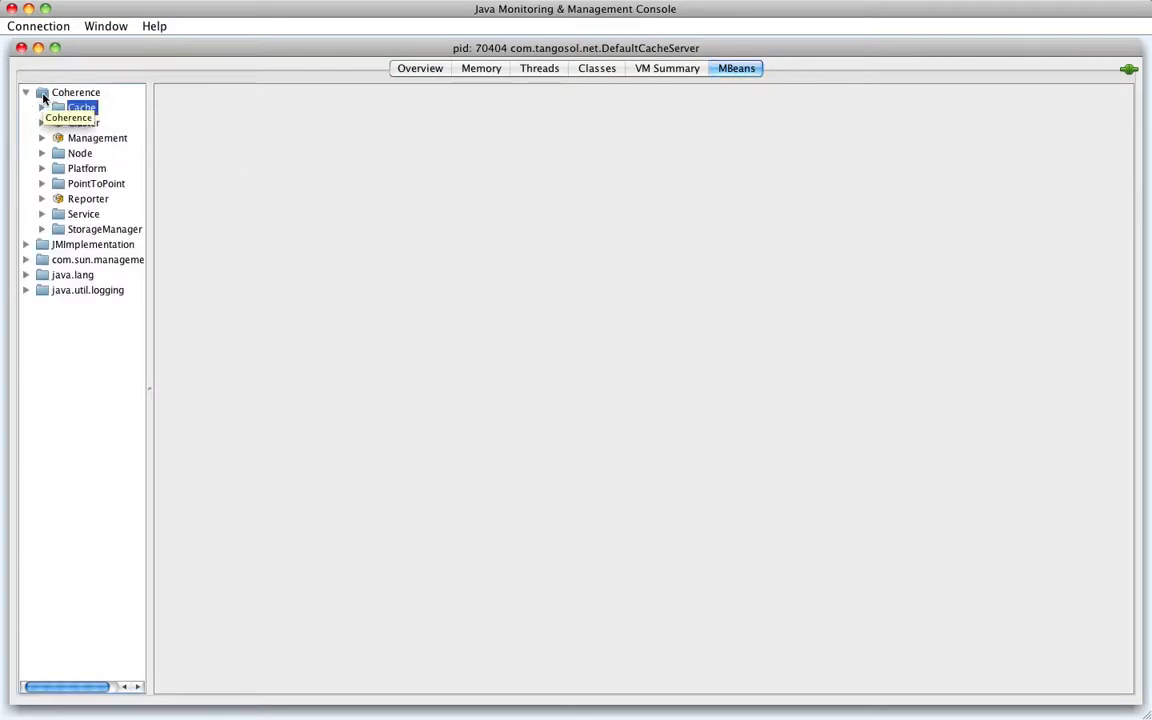
click(42, 229)
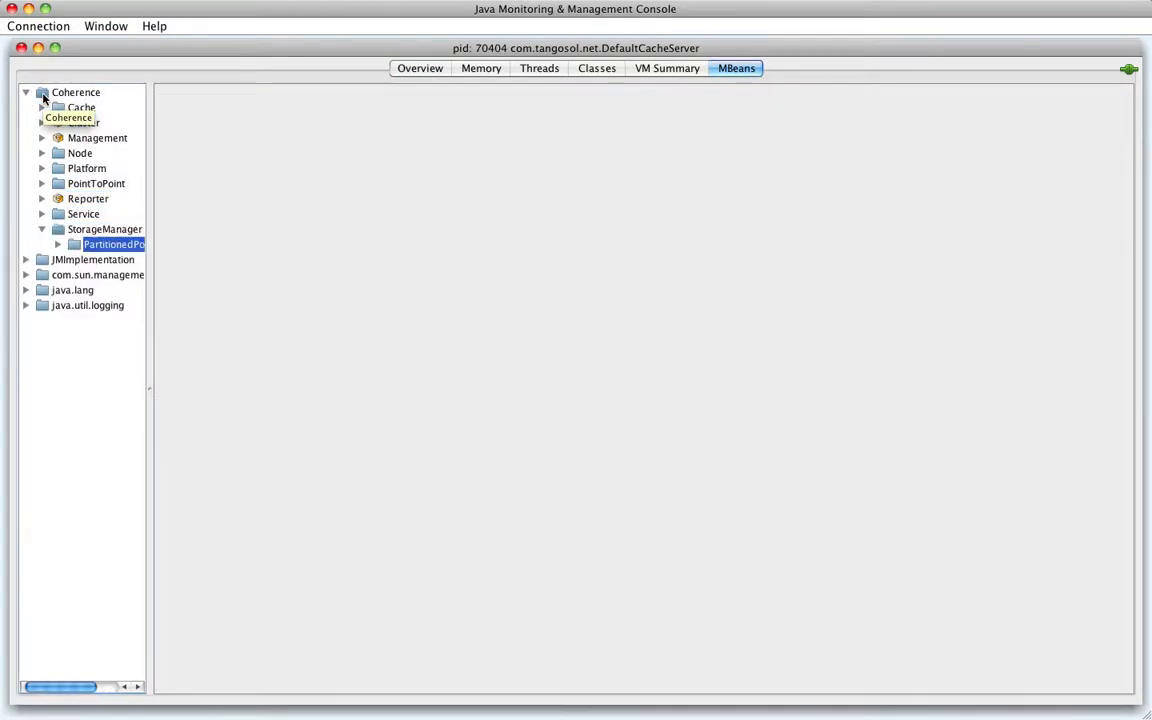
click(129, 289)
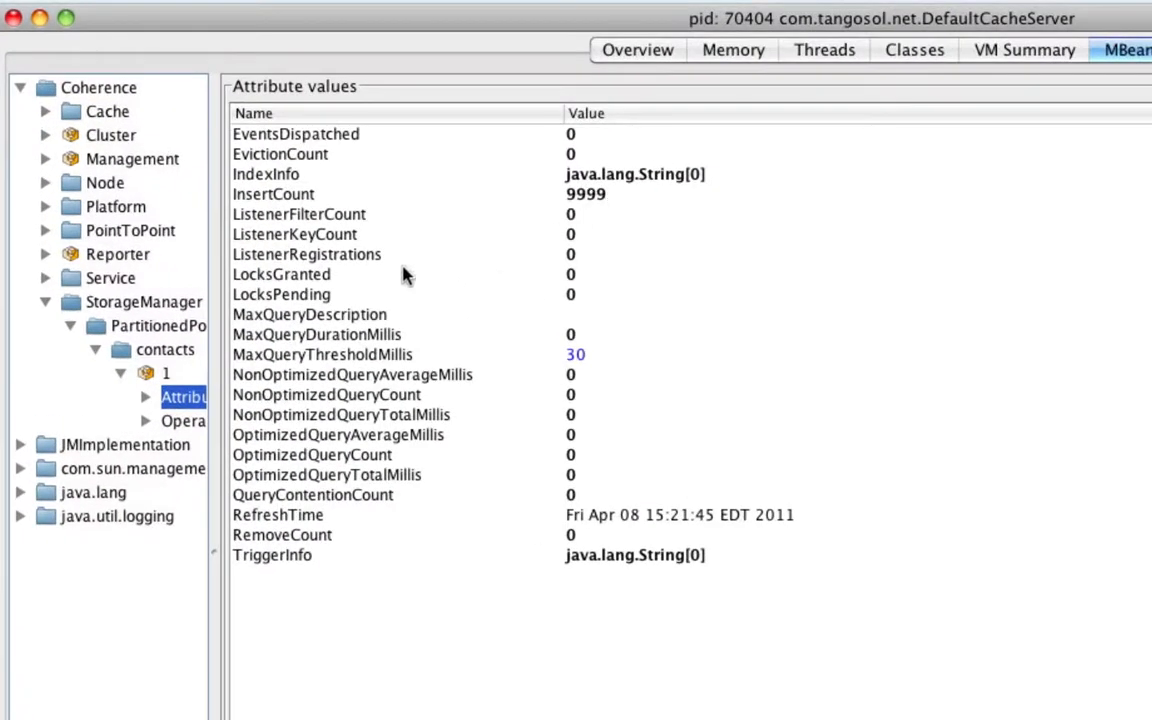
mouse_move(388, 334)
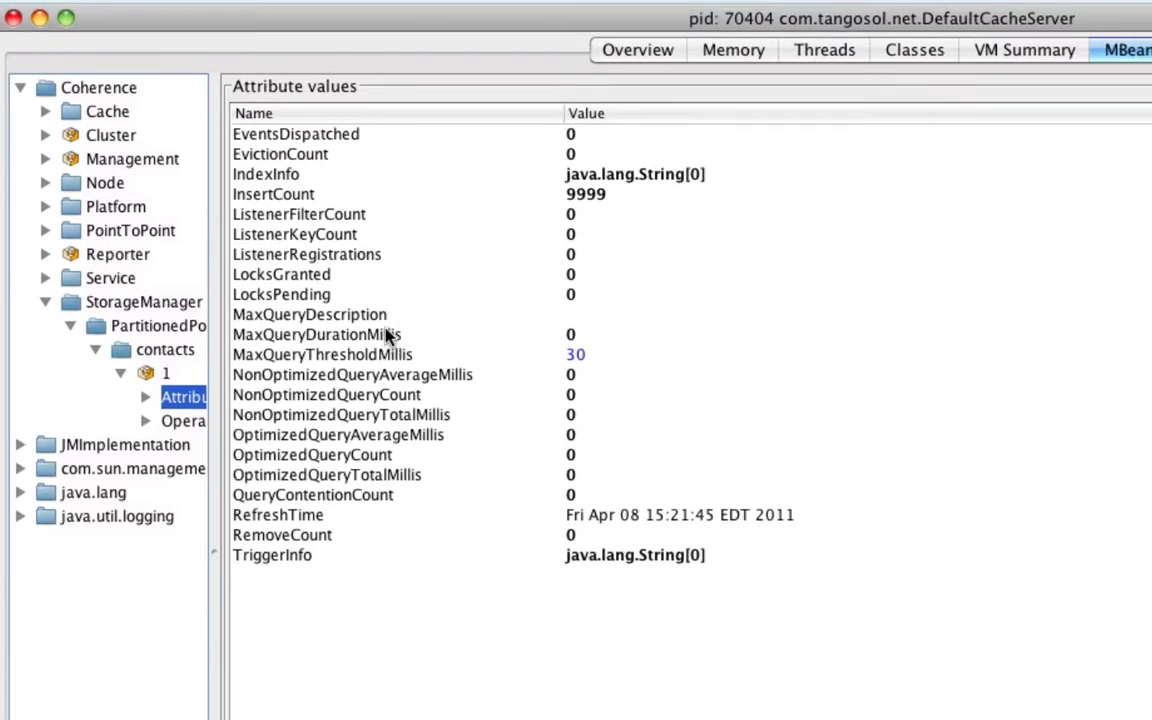
mouse_move(385, 354)
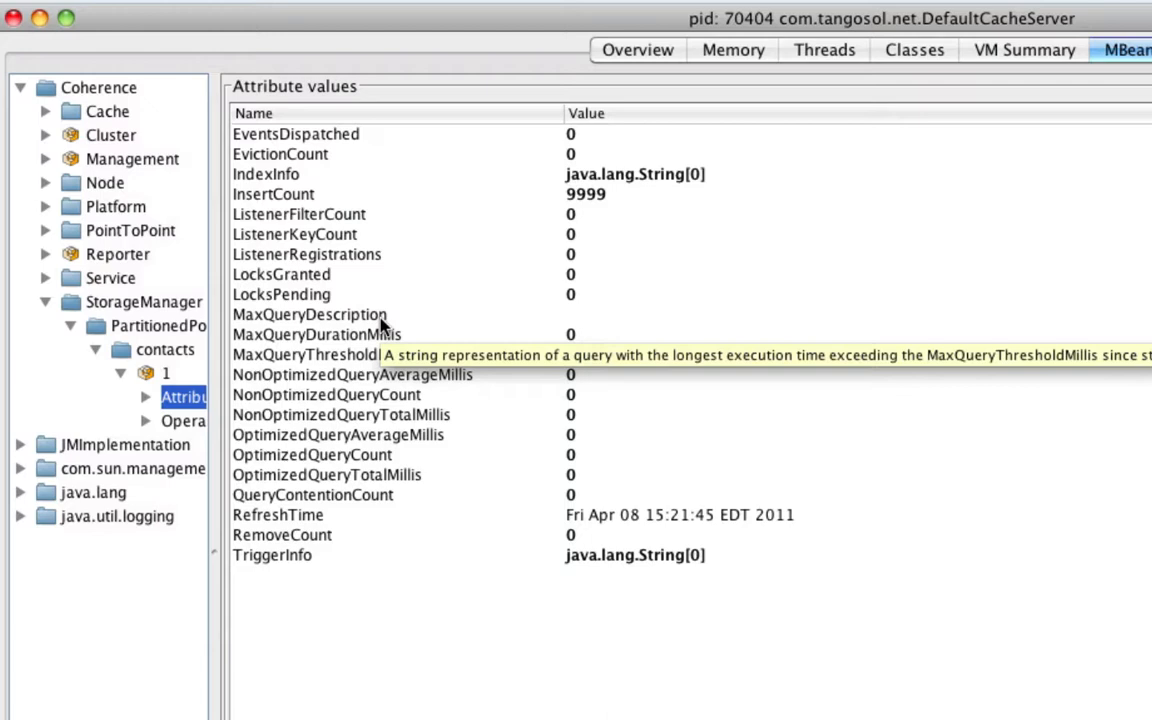
mouse_move(370, 334)
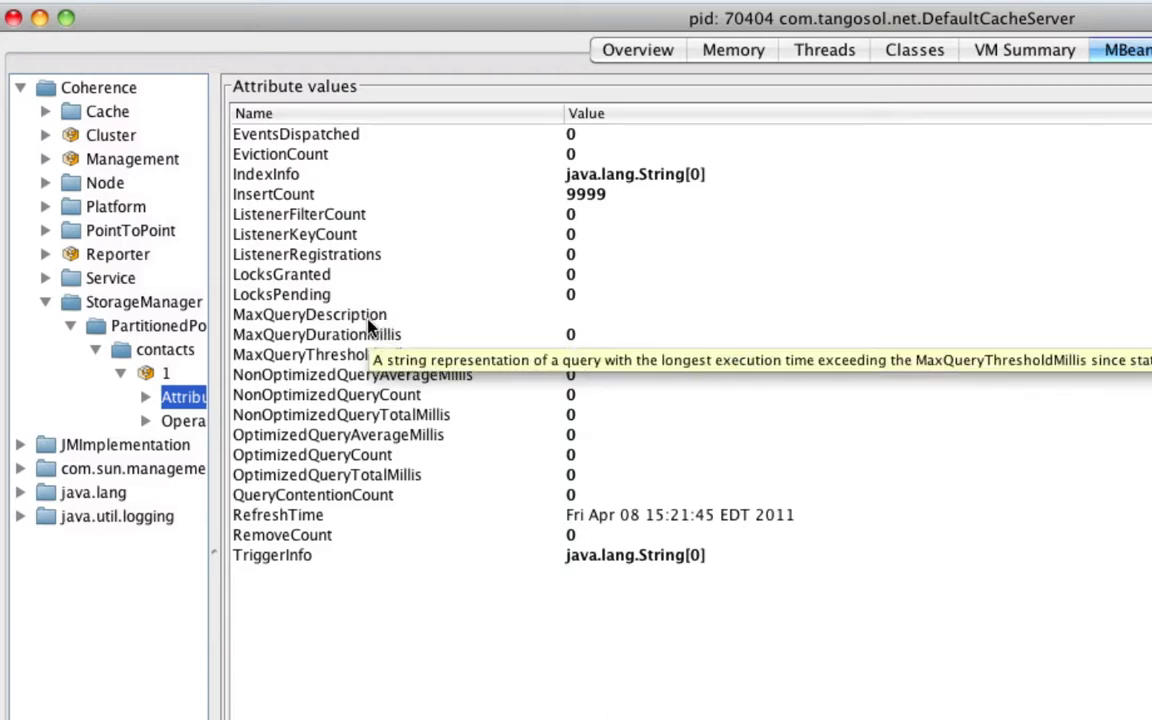
mouse_move(366, 342)
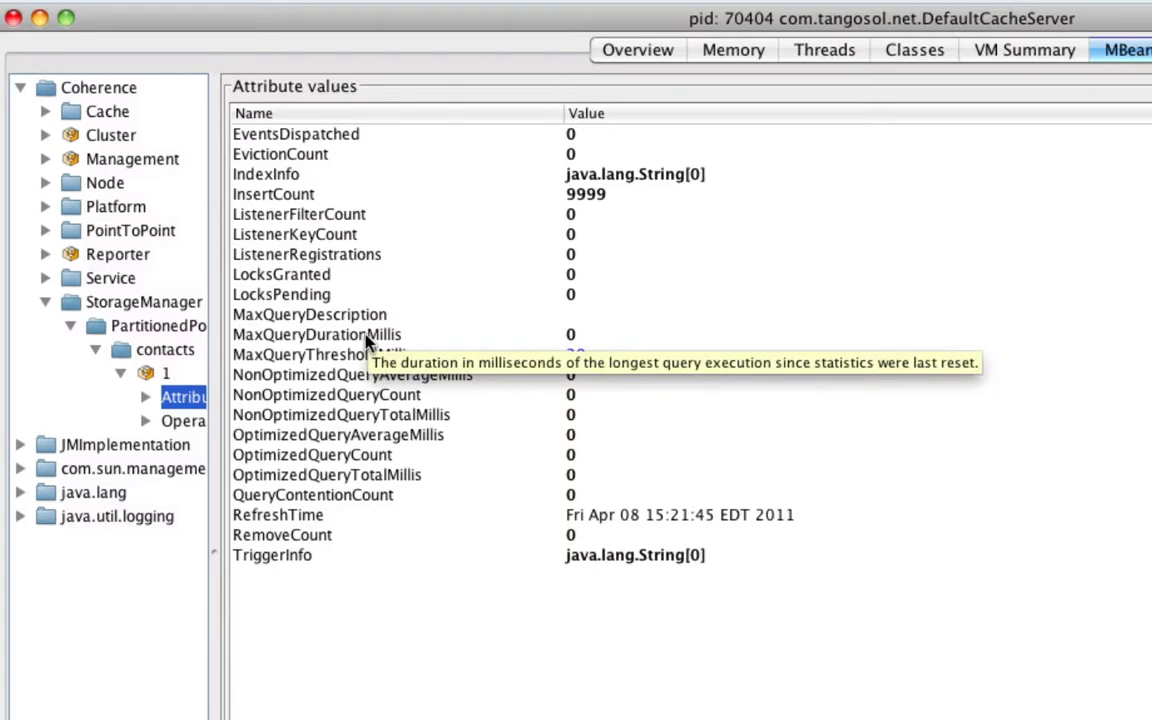
mouse_move(383, 348)
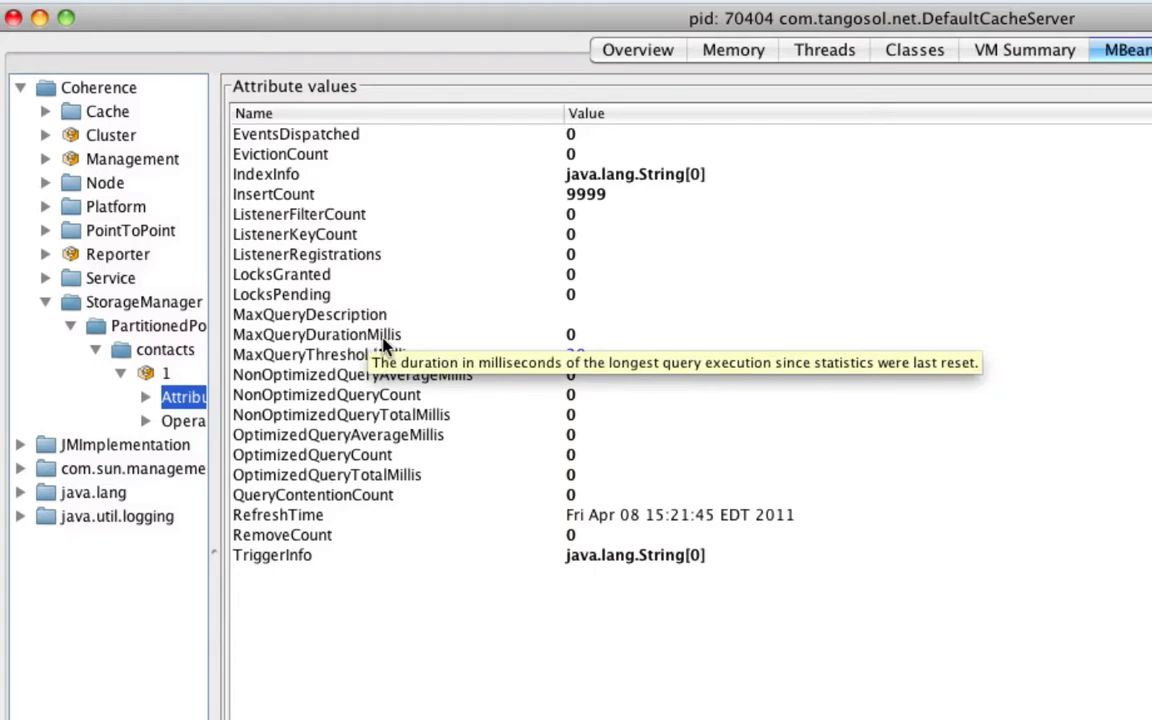
mouse_move(350, 374)
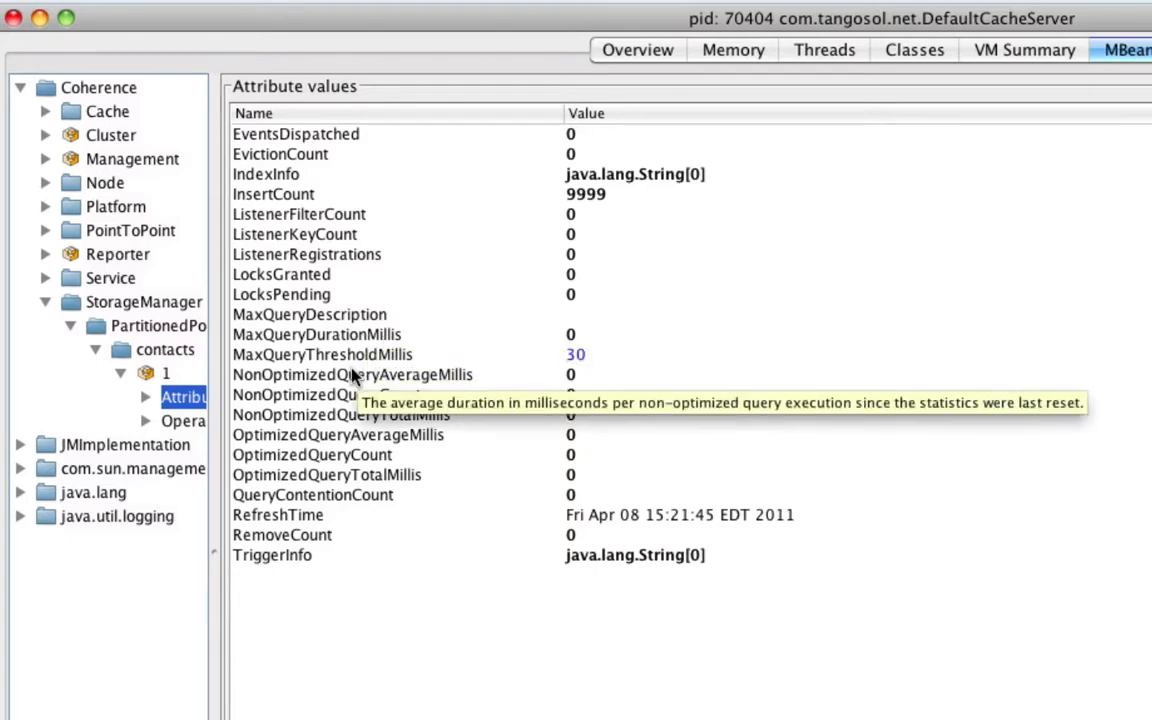
mouse_move(355, 365)
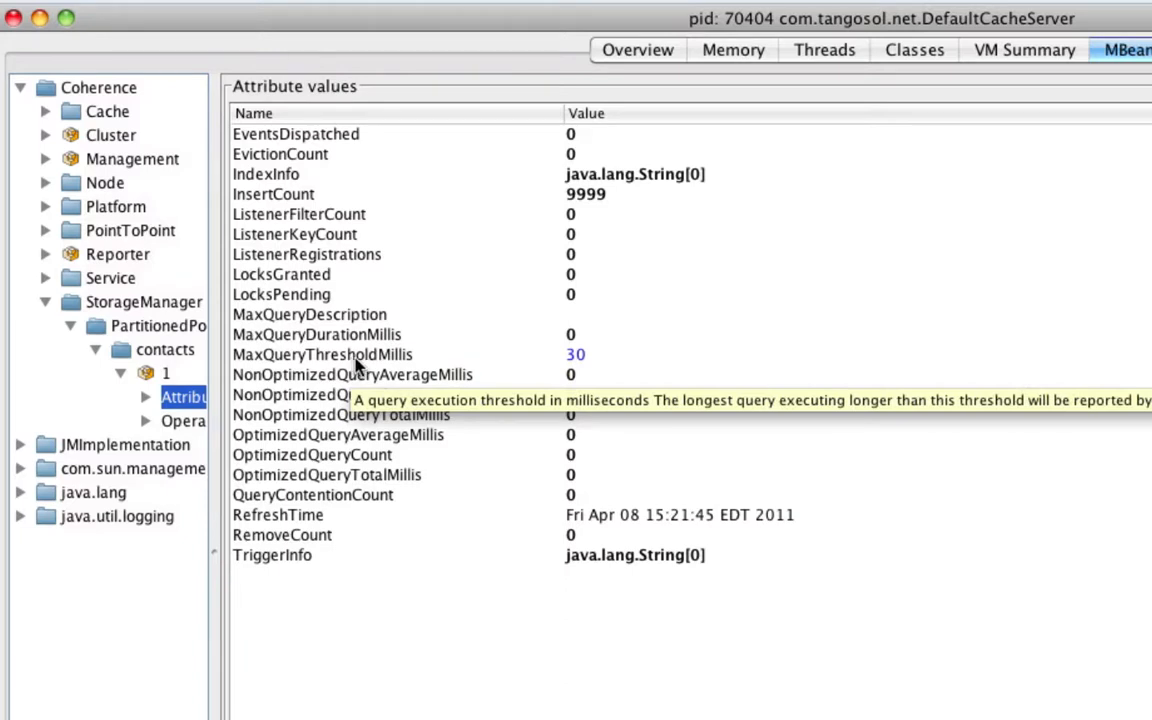
mouse_move(571, 375)
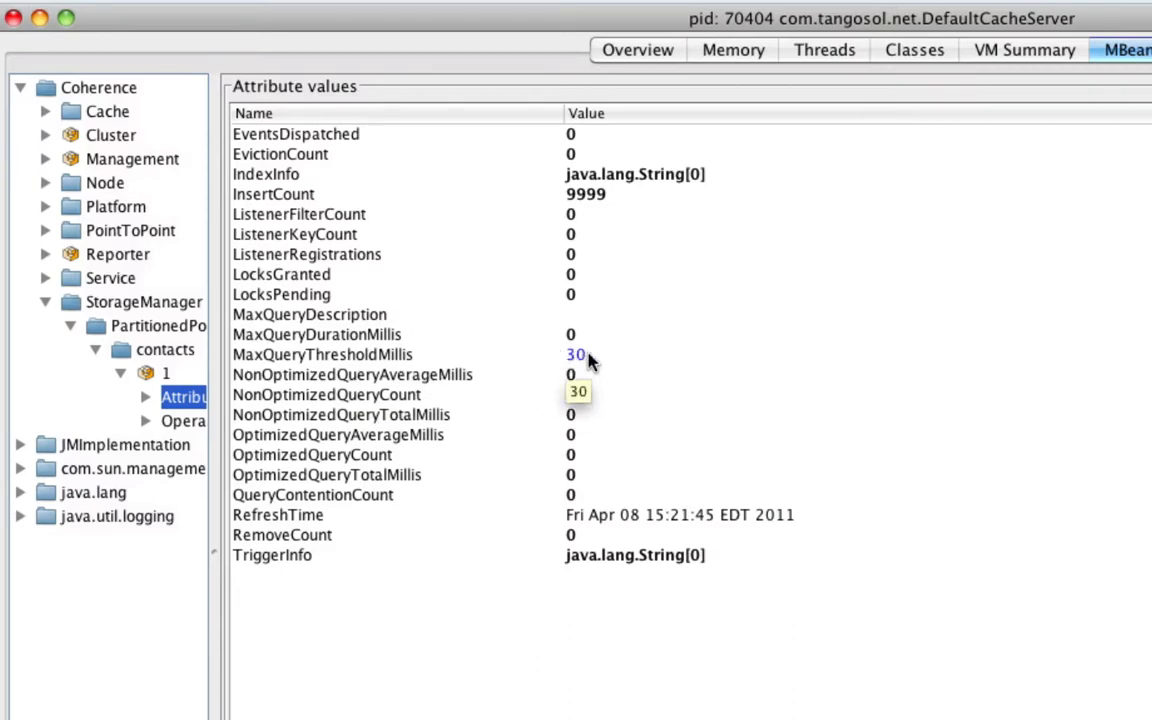
mouse_move(578, 357)
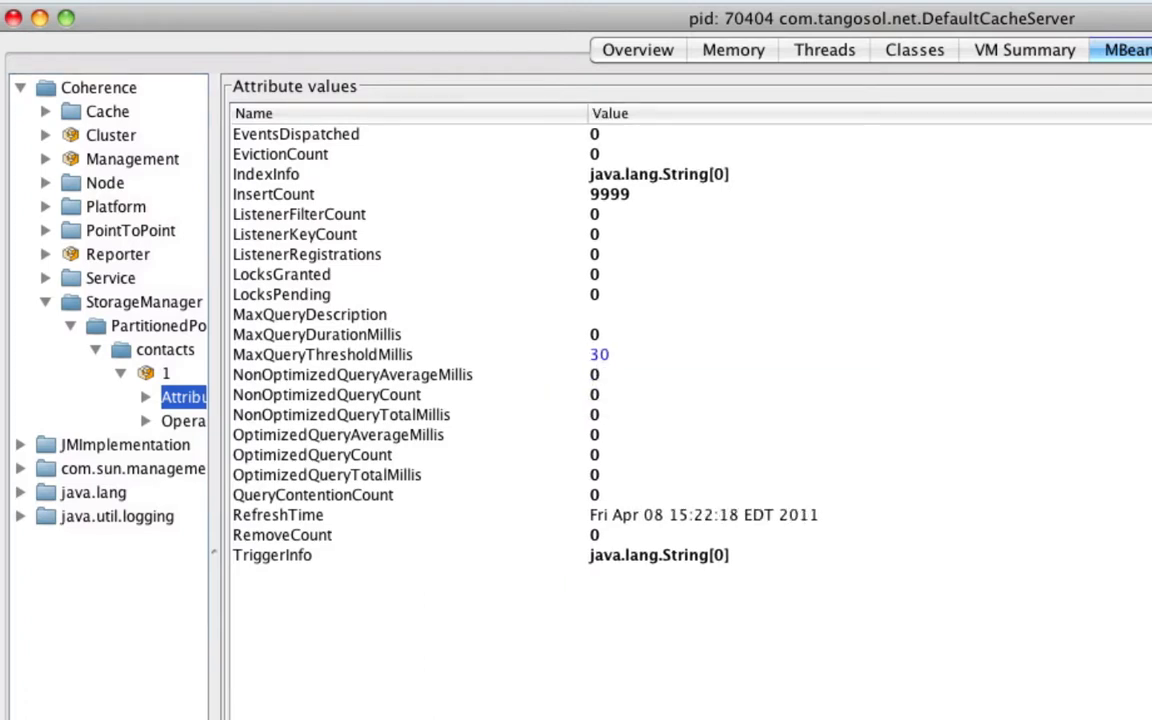
Edit the contacts cache's MaxQueryThresholdMillis value, currently 30.
double_click(600, 355)
text(0)
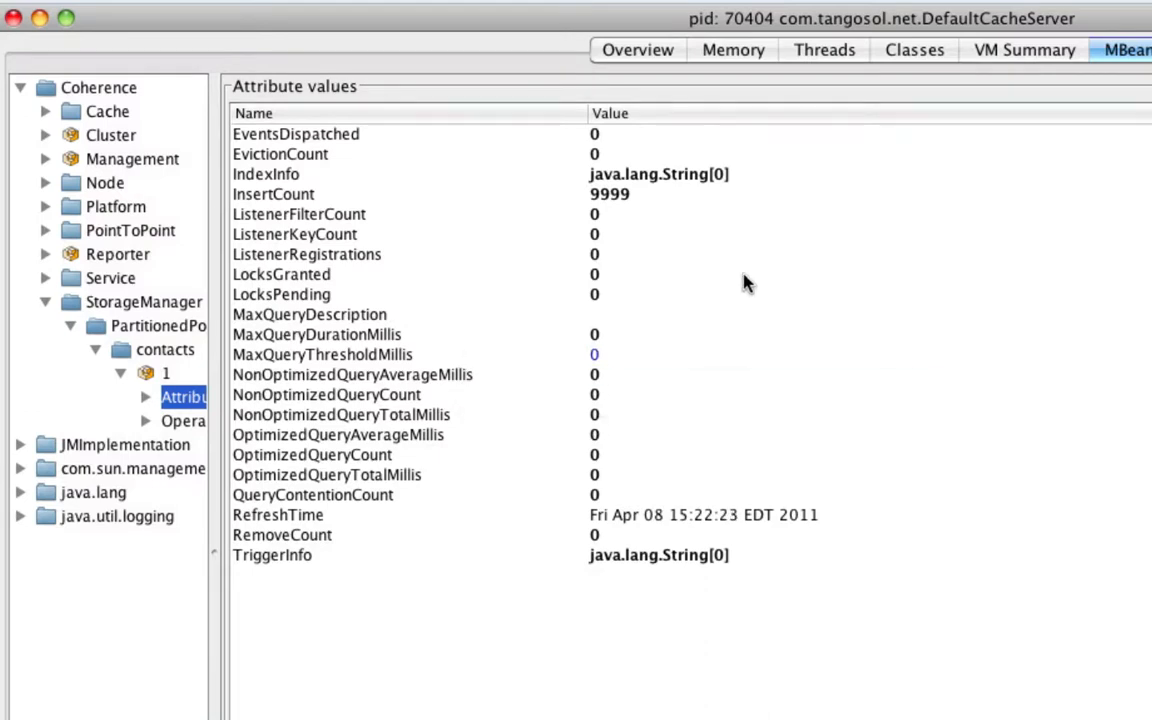
mouse_move(360, 388)
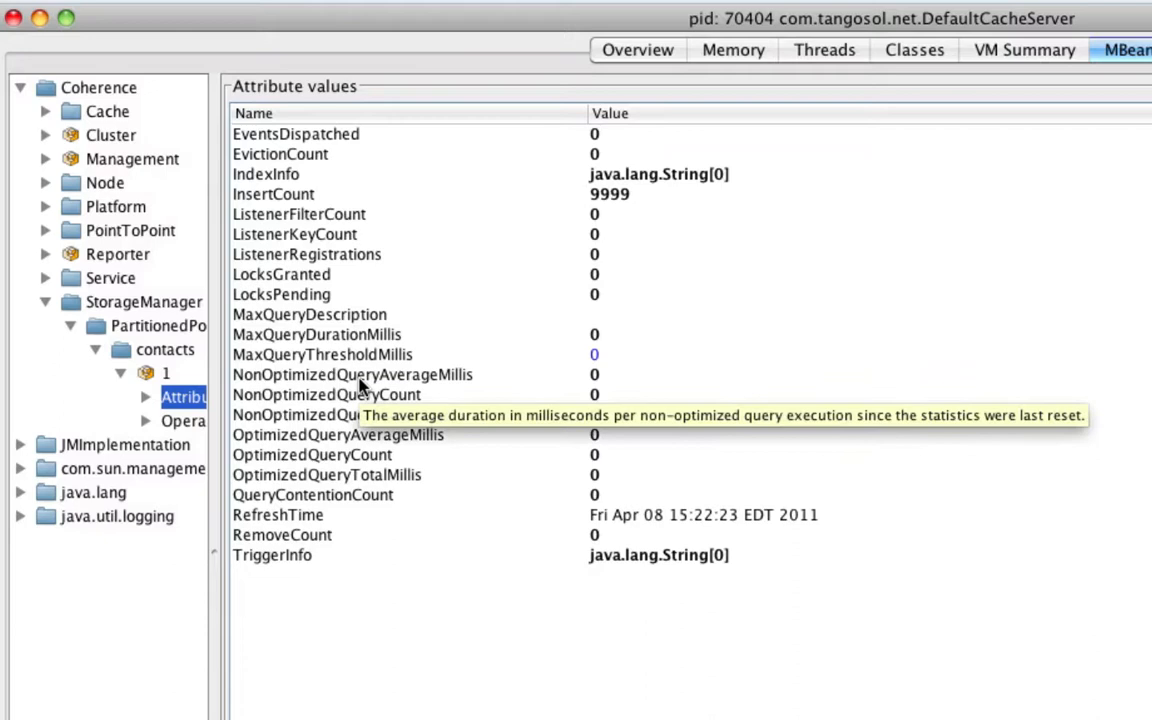
mouse_move(365, 414)
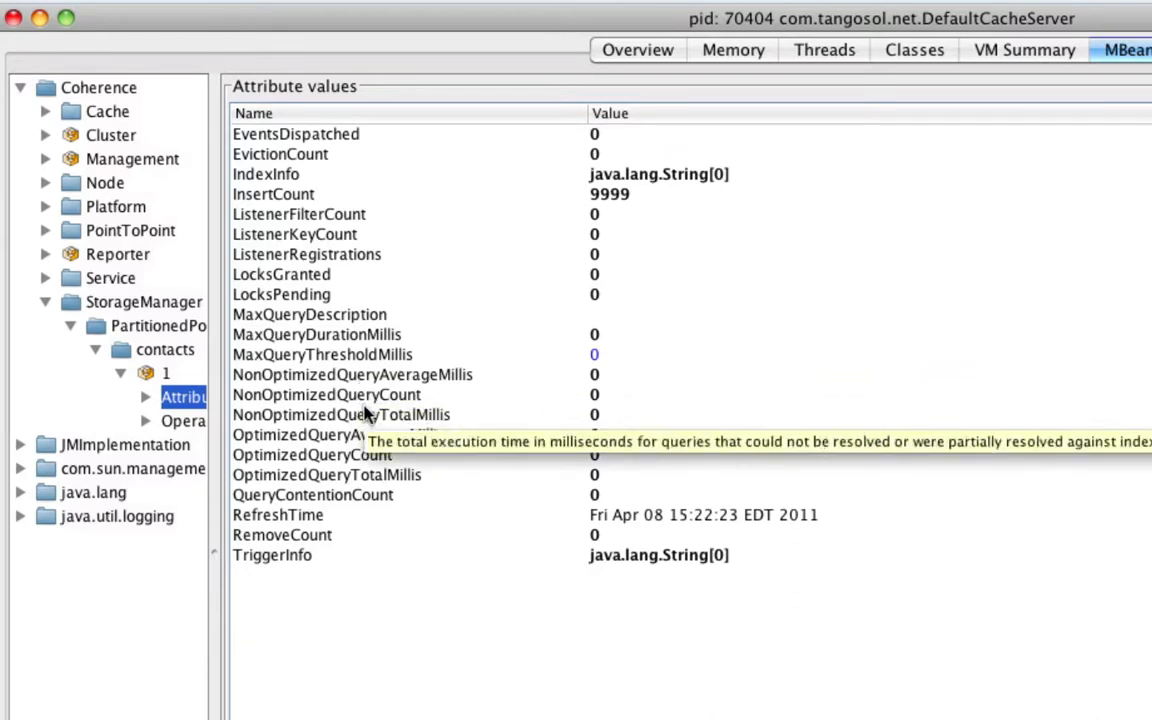
mouse_move(375, 414)
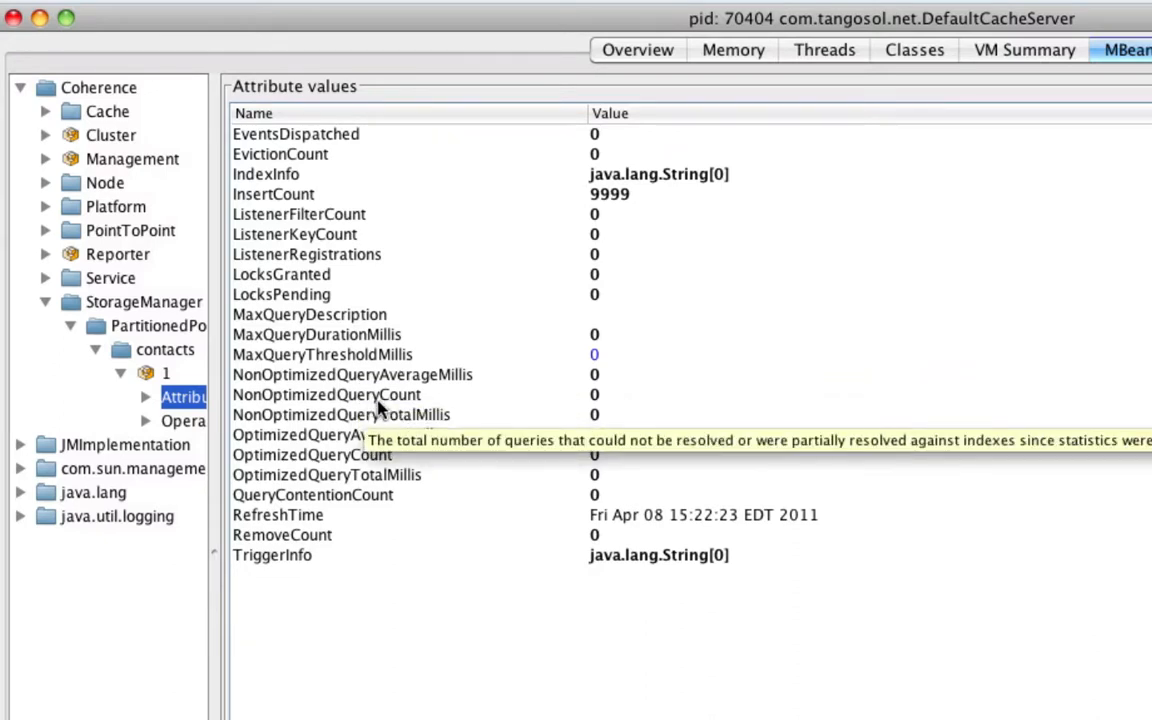
mouse_move(378, 430)
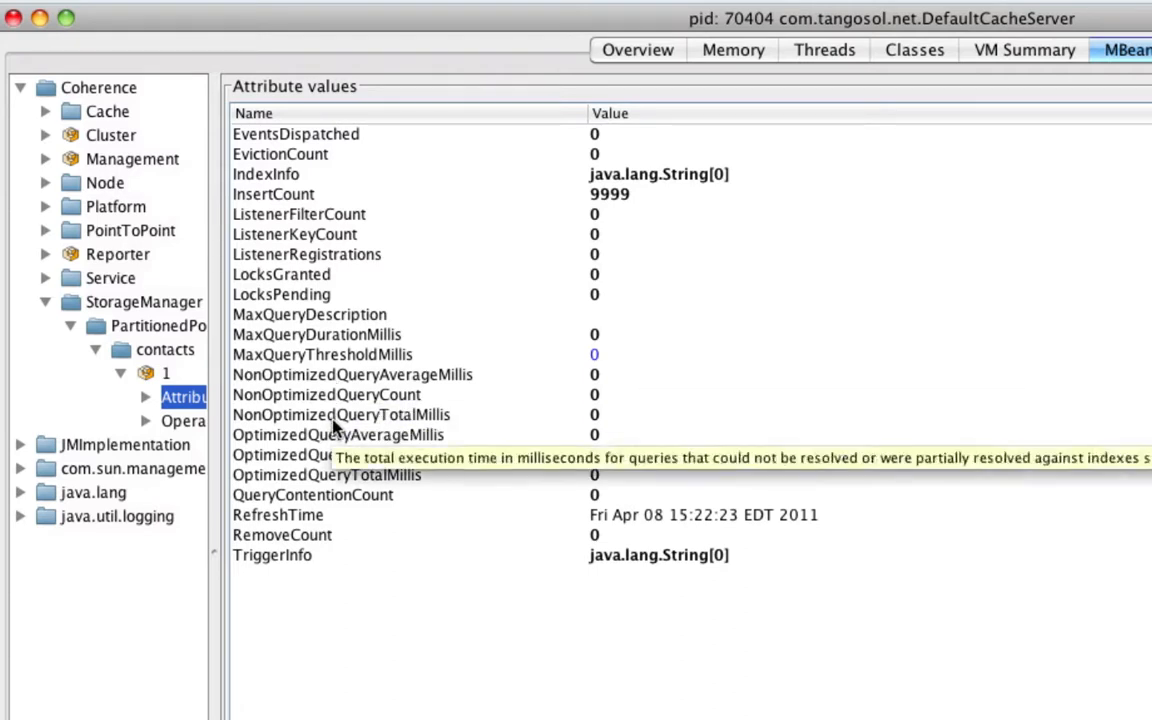
mouse_move(343, 514)
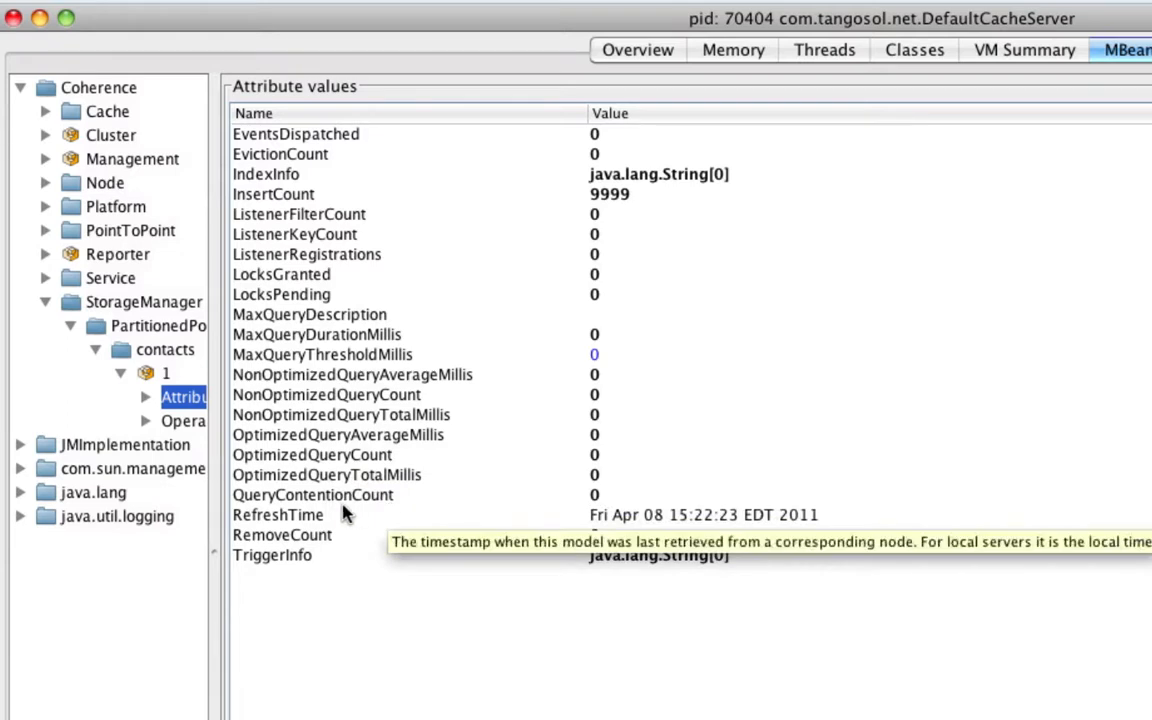
mouse_move(337, 495)
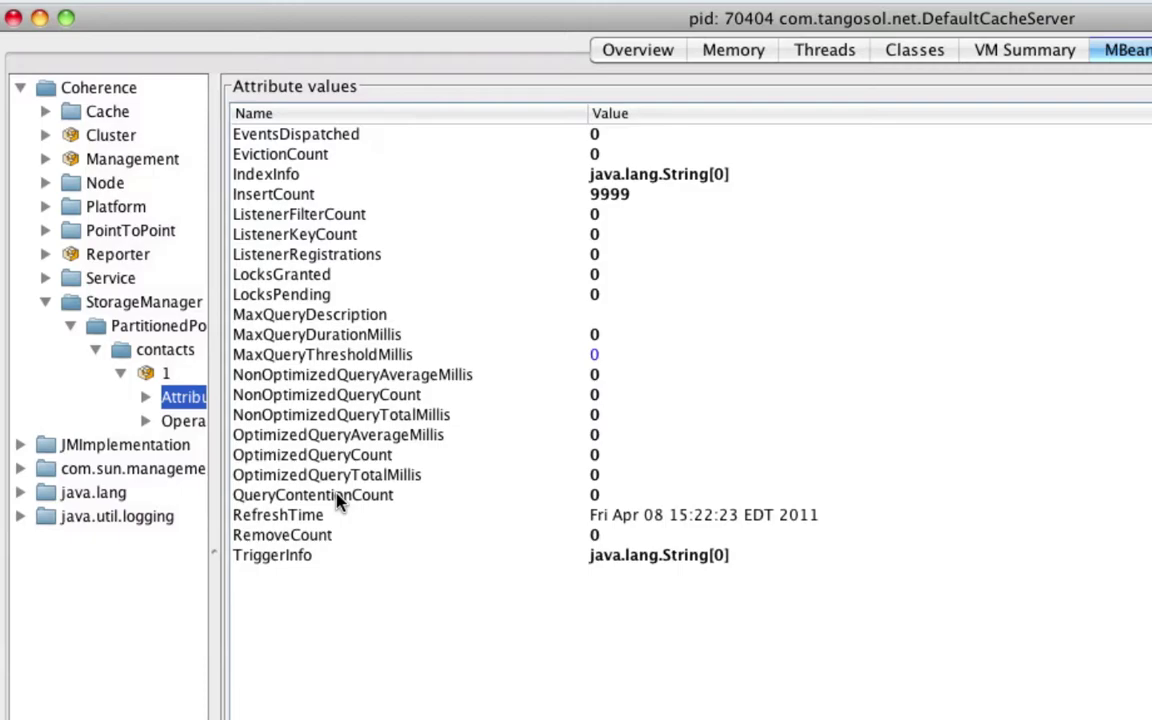
mouse_move(339, 504)
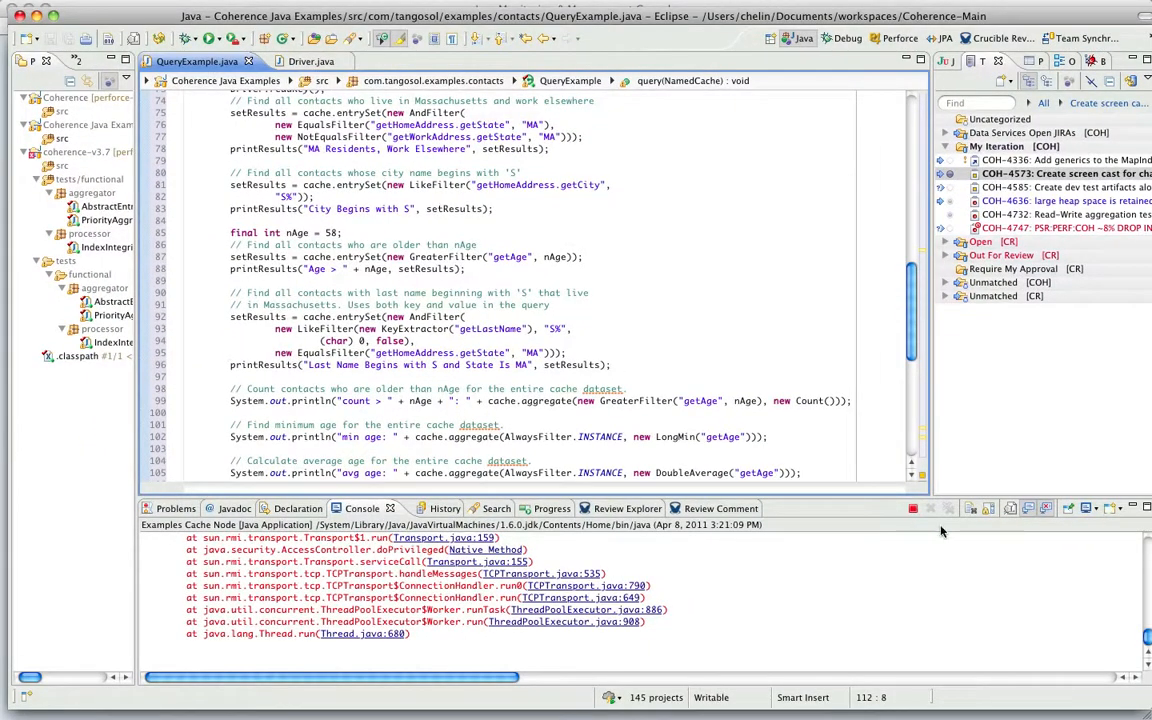
click(1085, 508)
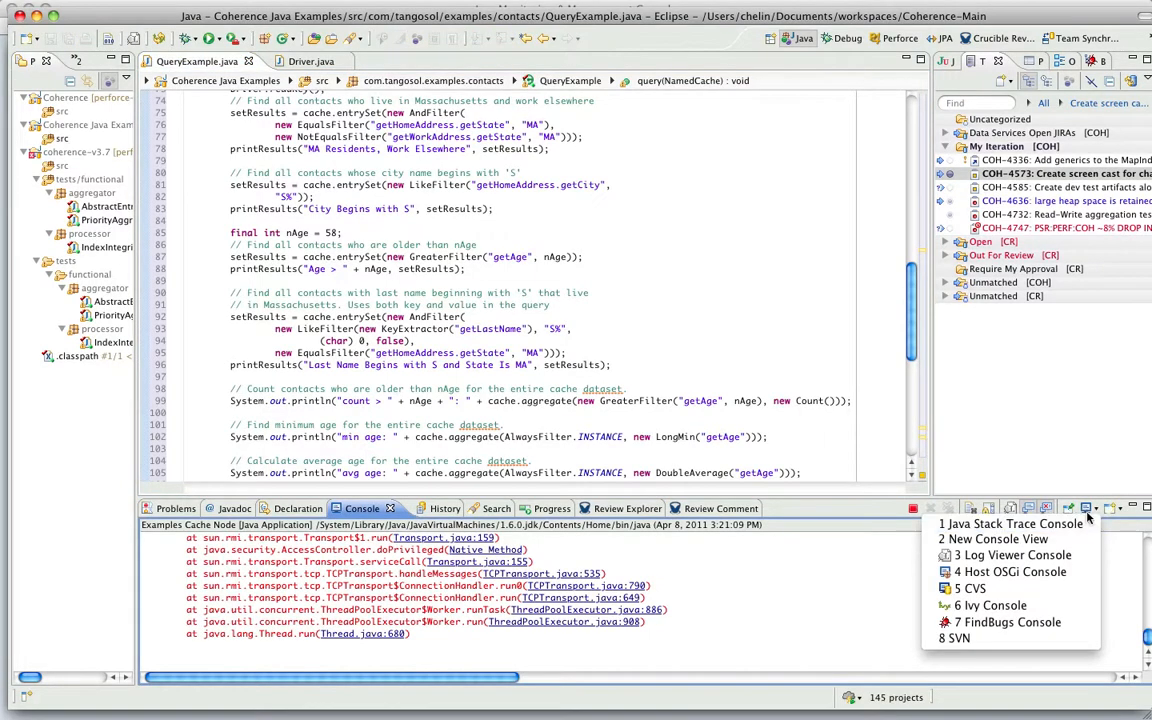
click(1023, 507)
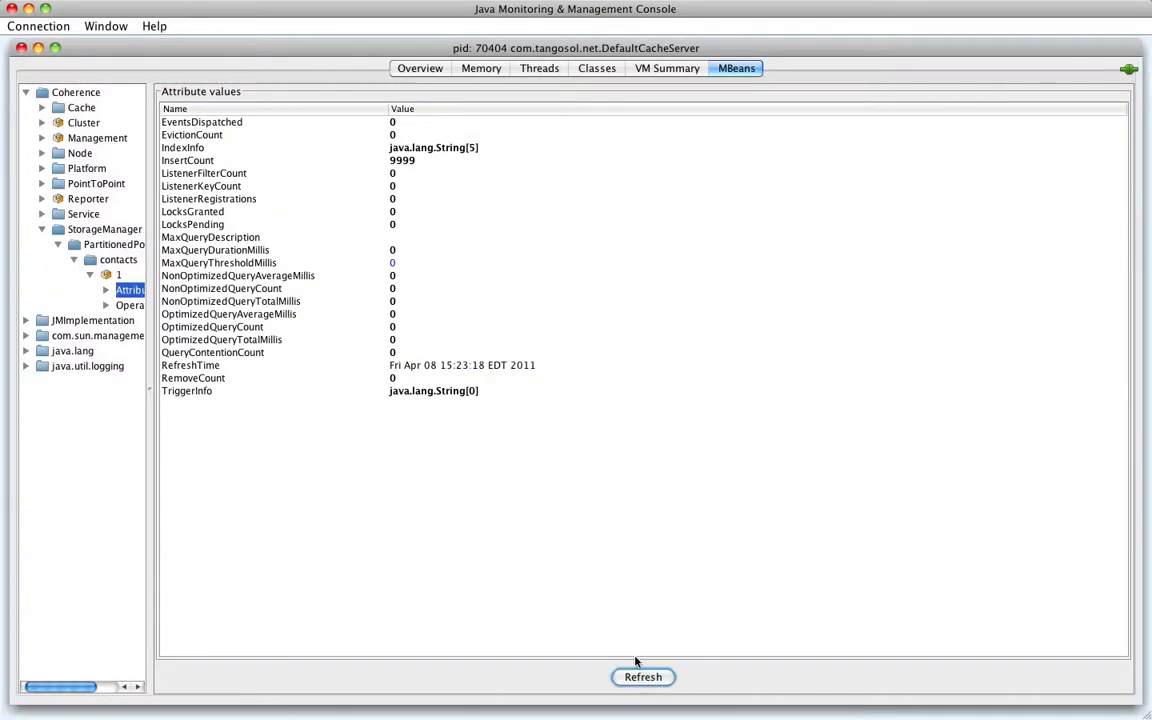
Refresh the contacts cache attributes and open IndexInfo to view index footprints.
click(450, 147)
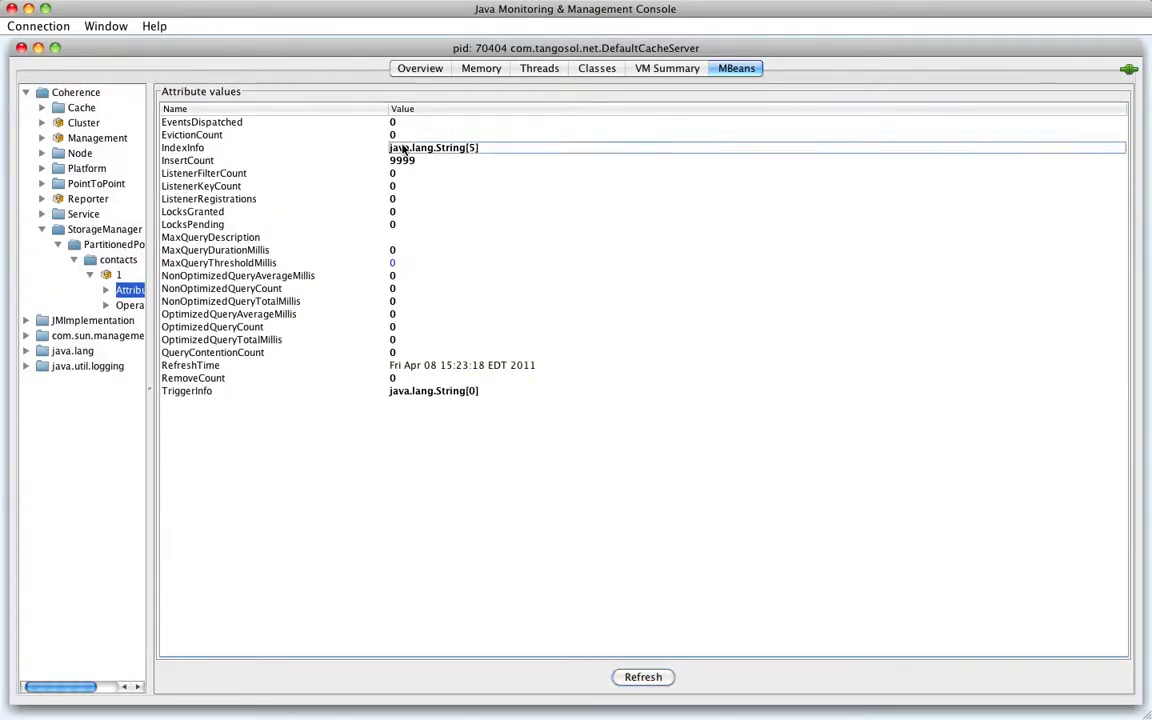
click(433, 147)
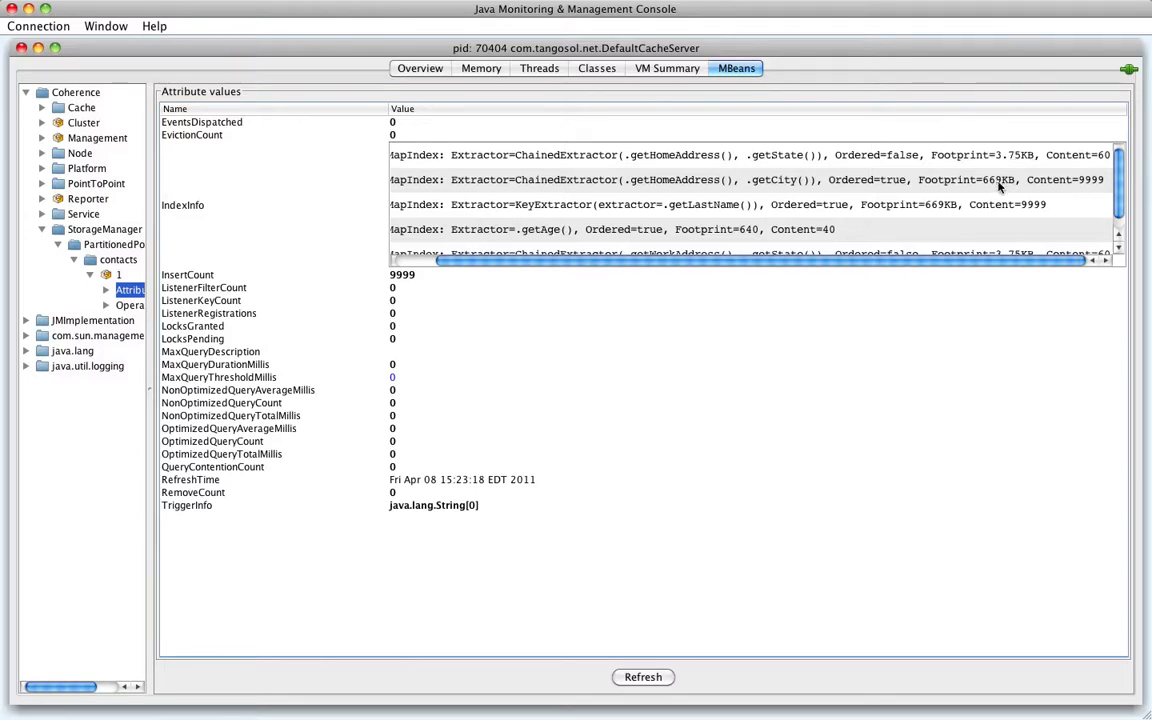
mouse_move(945, 210)
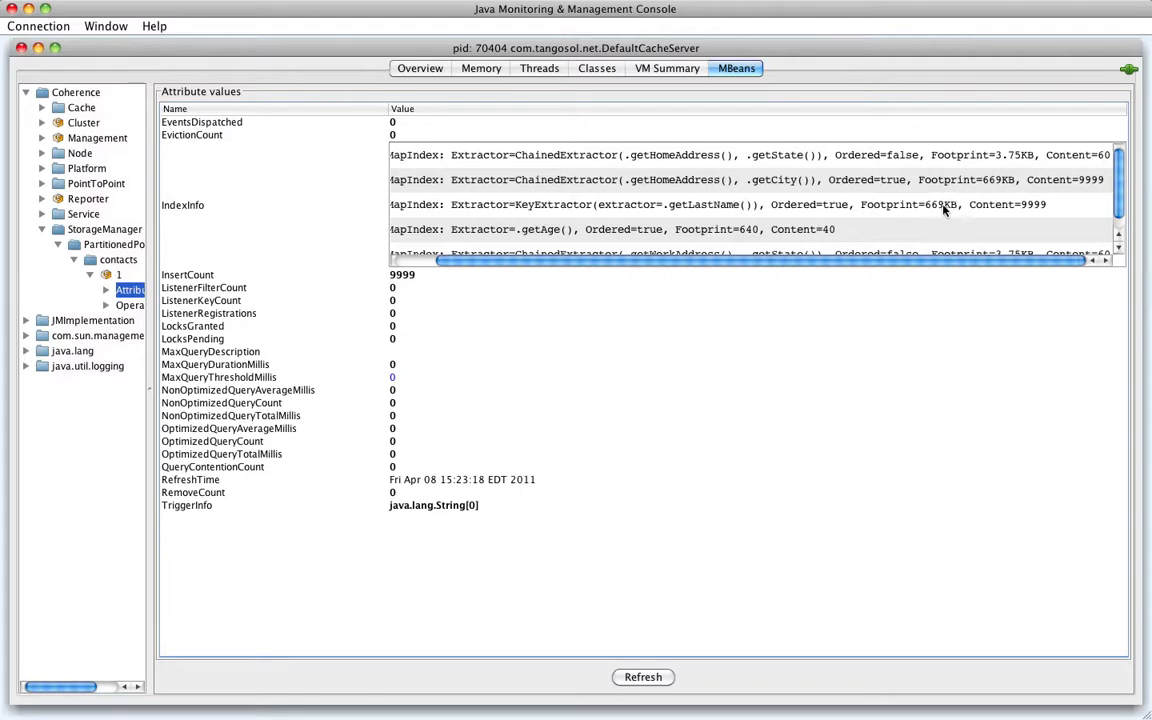
mouse_move(688, 268)
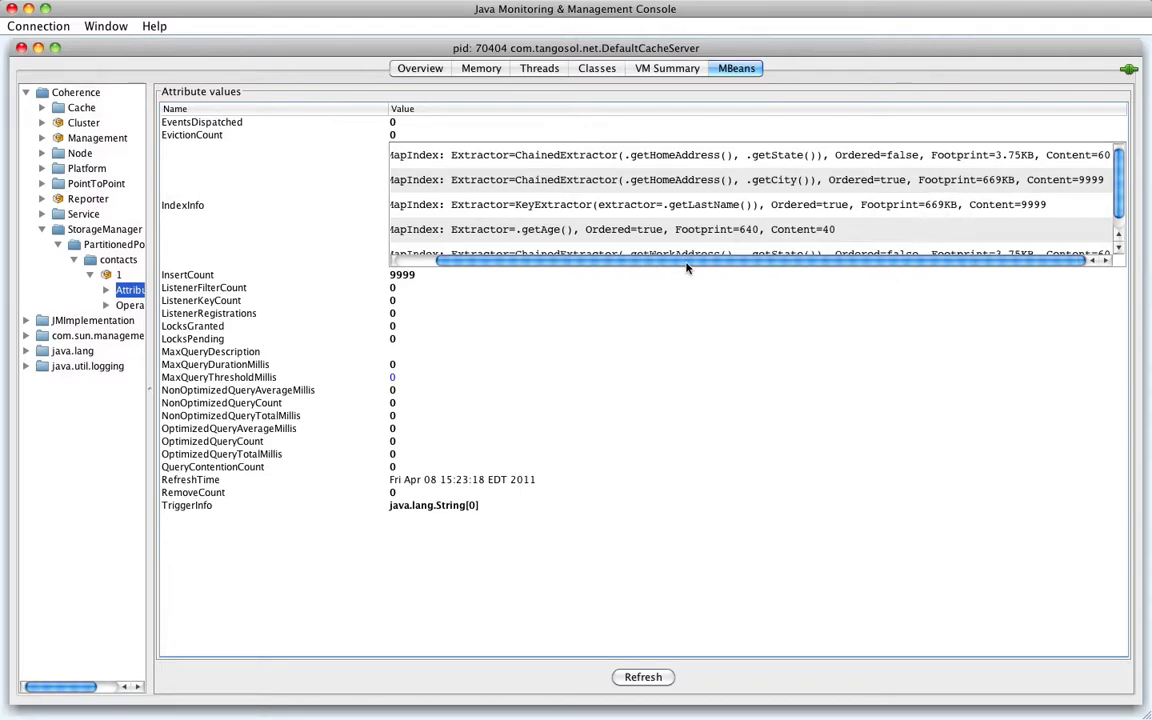
scroll(left, 3)
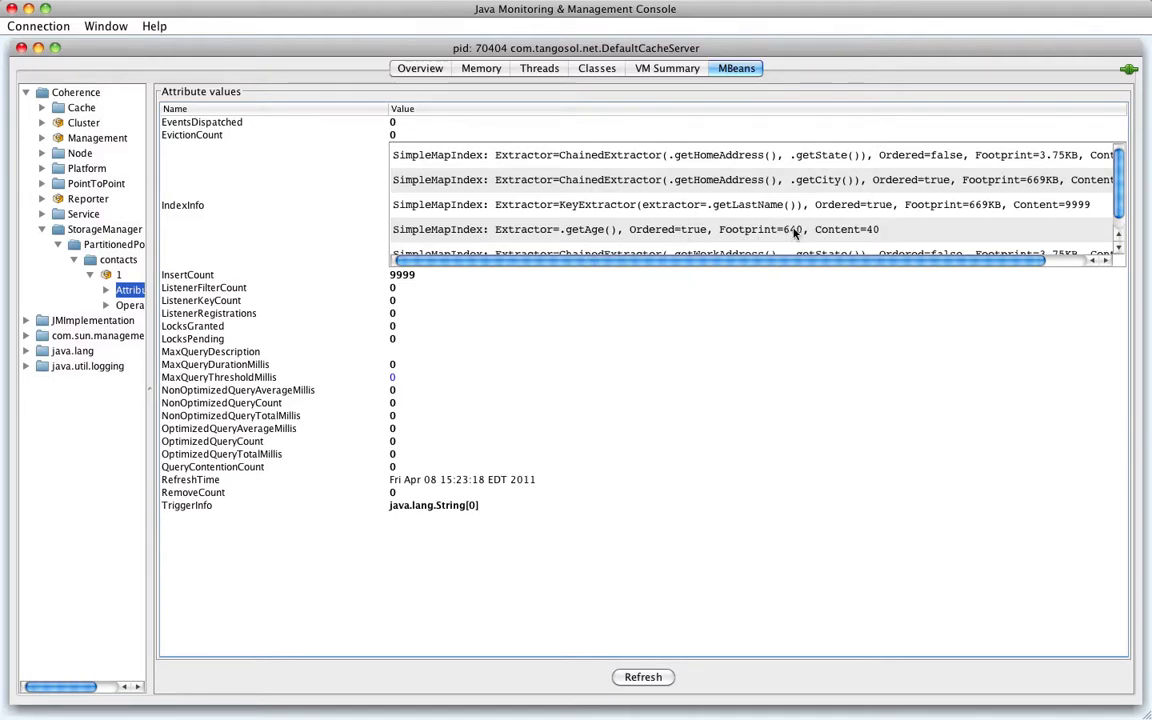
mouse_move(898, 229)
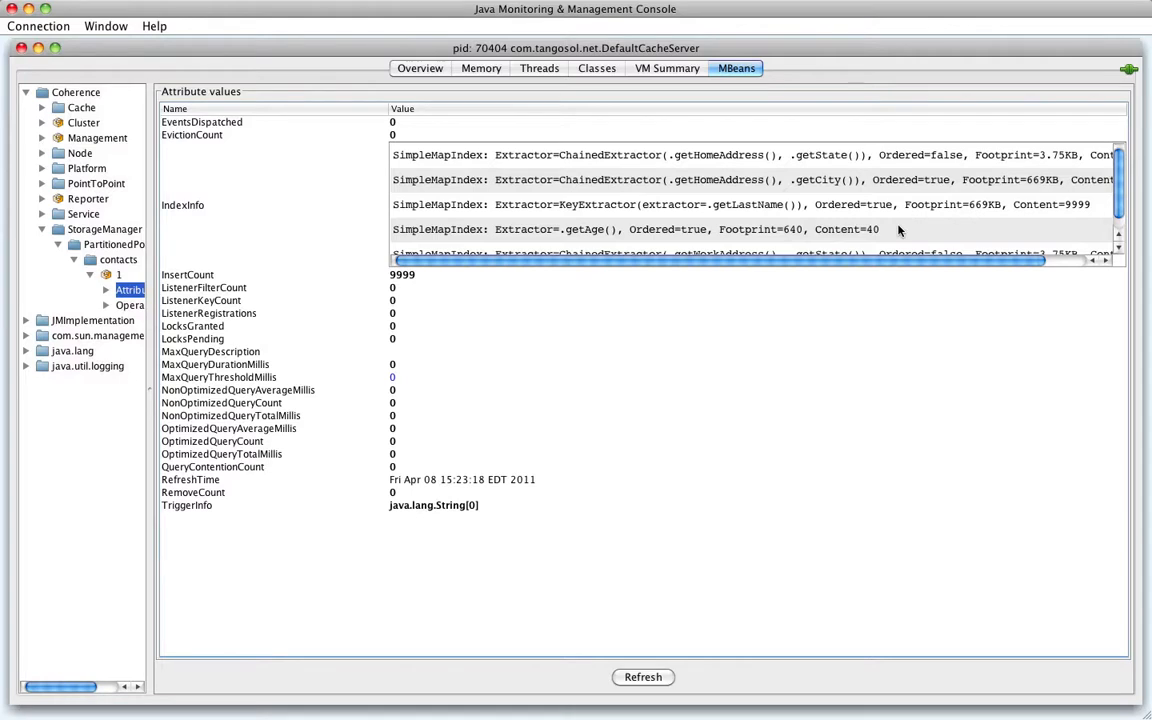
mouse_move(727, 82)
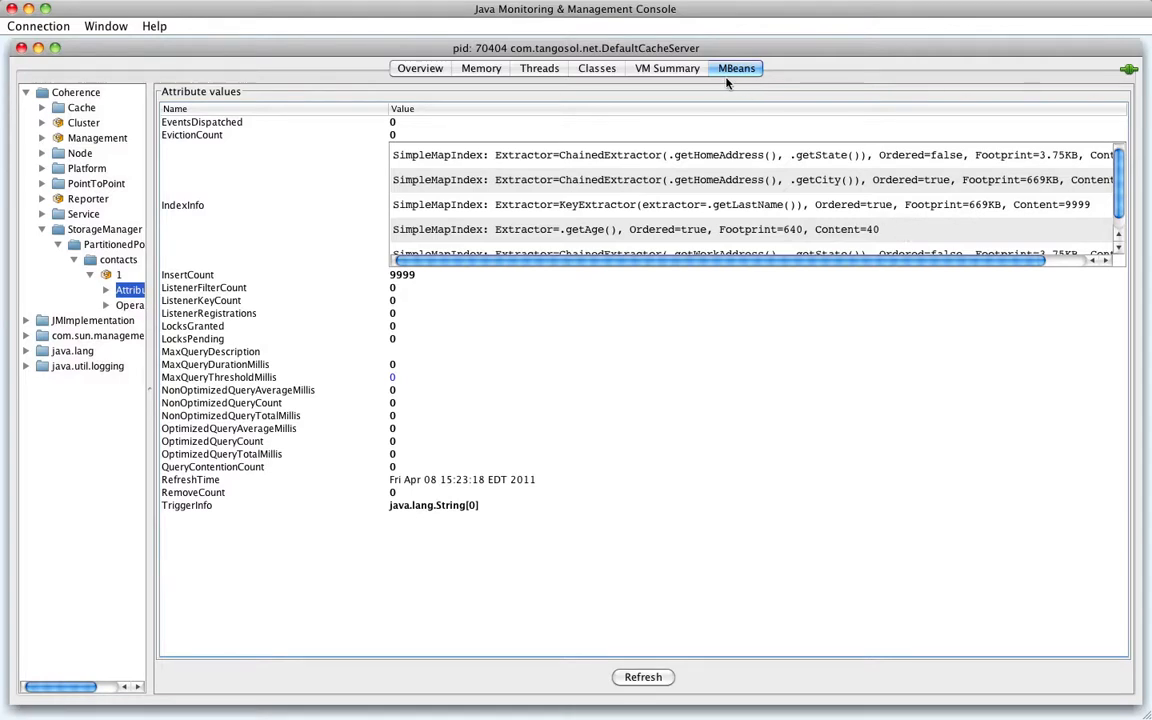
mouse_move(717, 540)
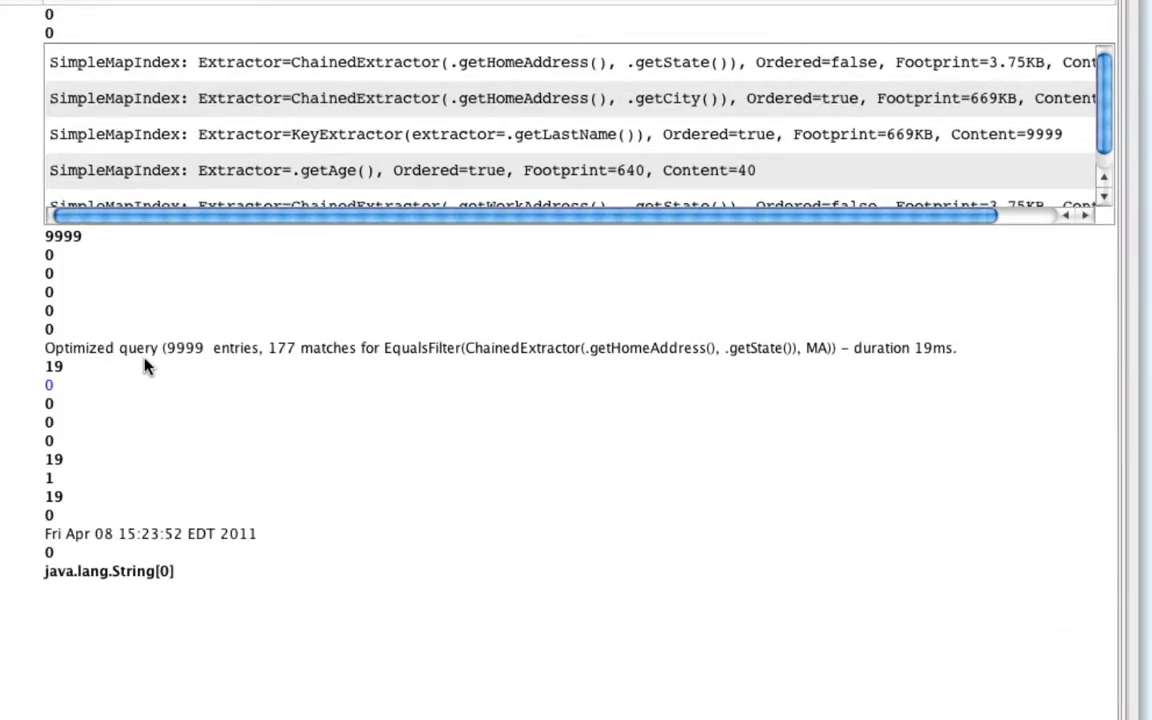
mouse_move(145, 366)
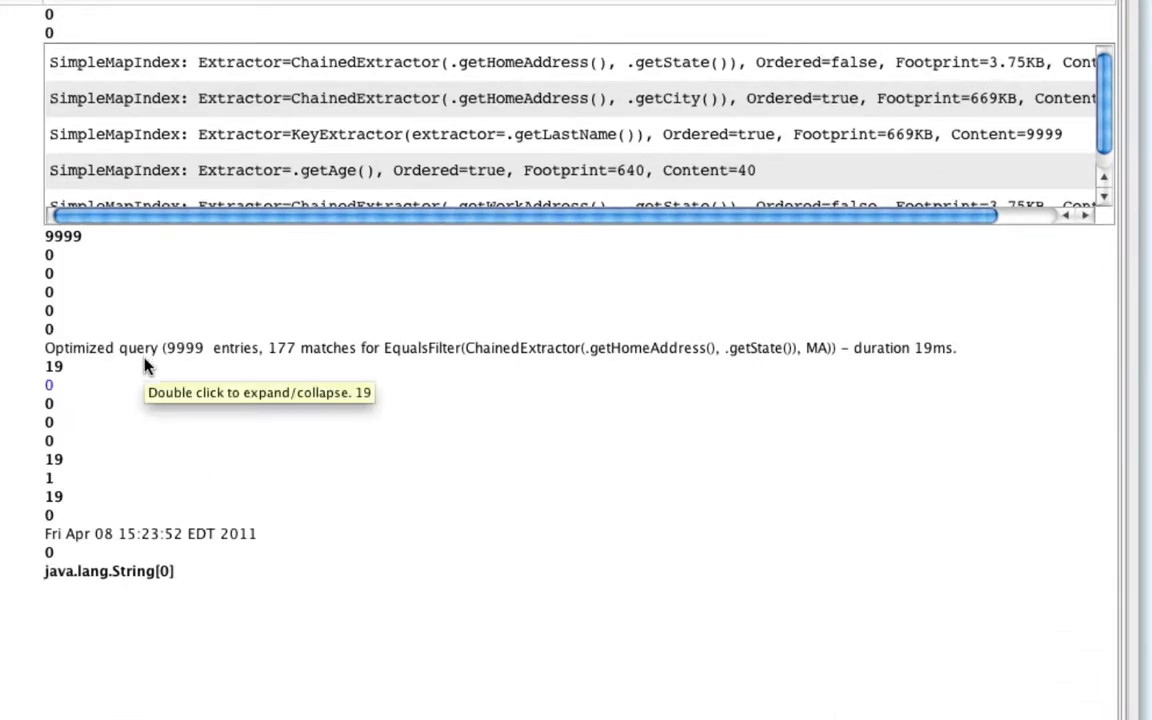
mouse_move(180, 347)
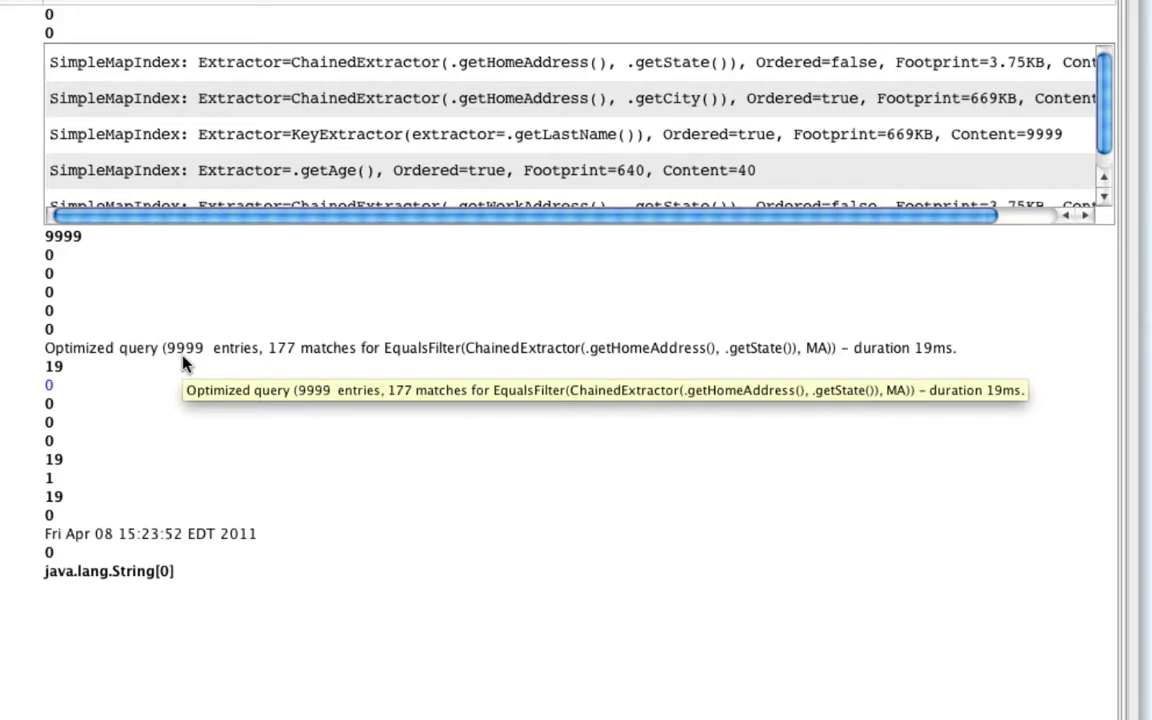
mouse_move(270, 363)
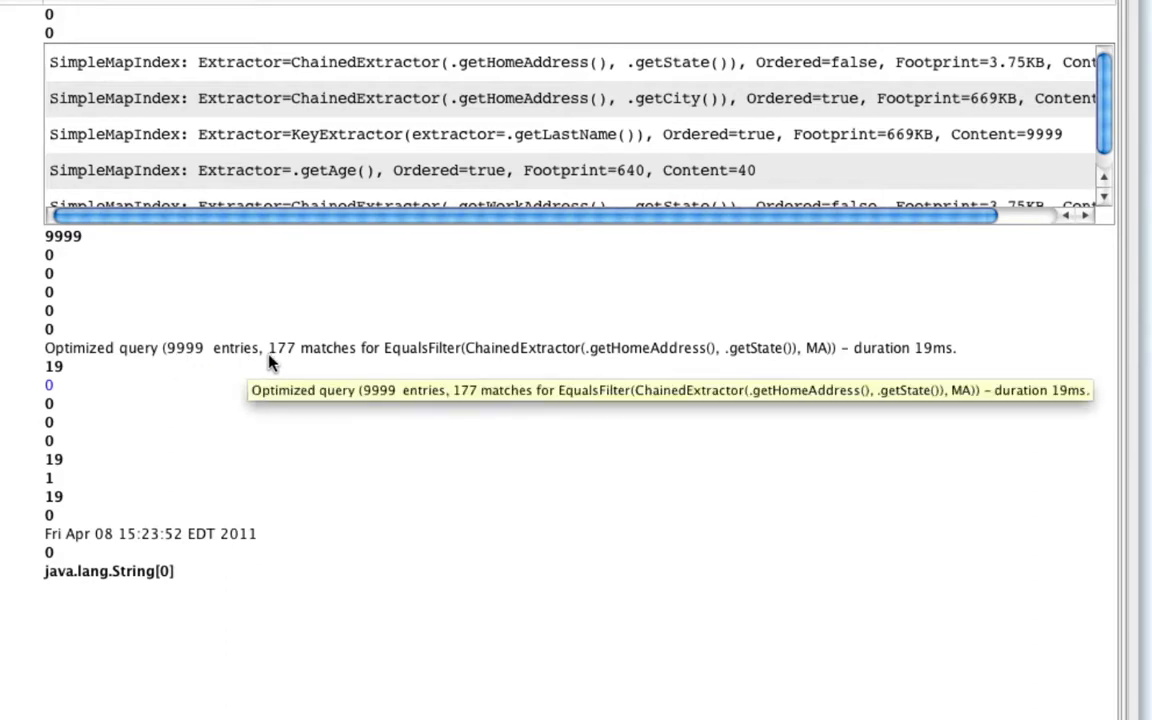
mouse_move(290, 363)
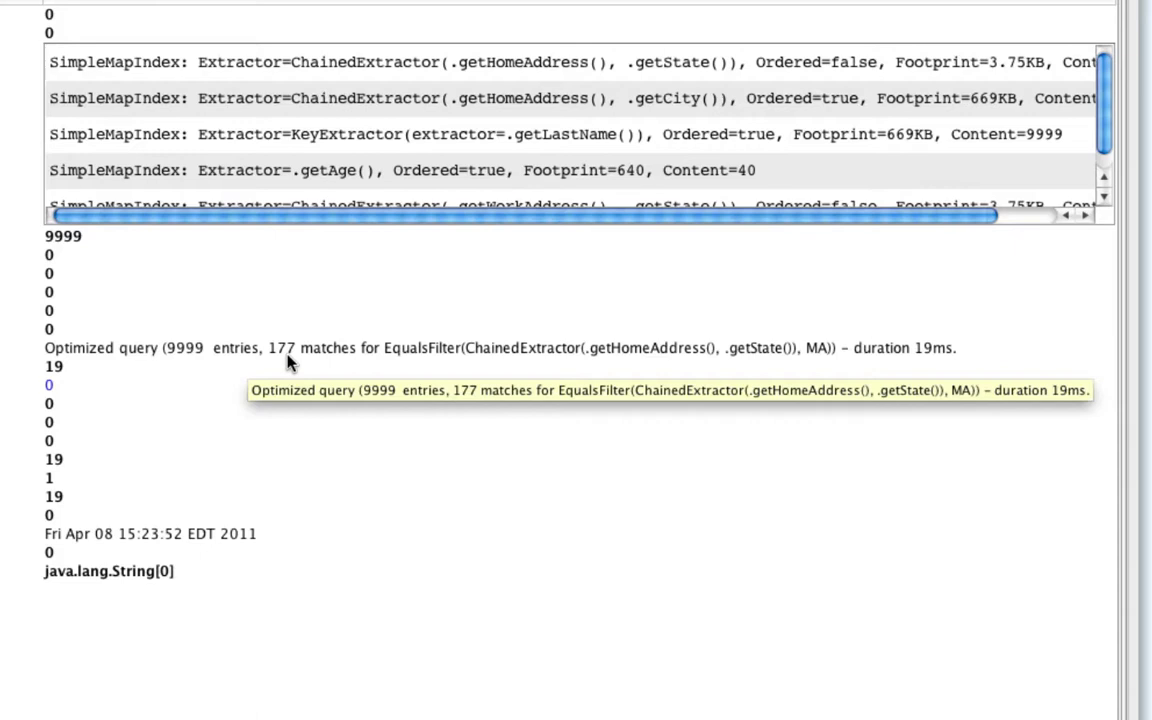
mouse_move(780, 362)
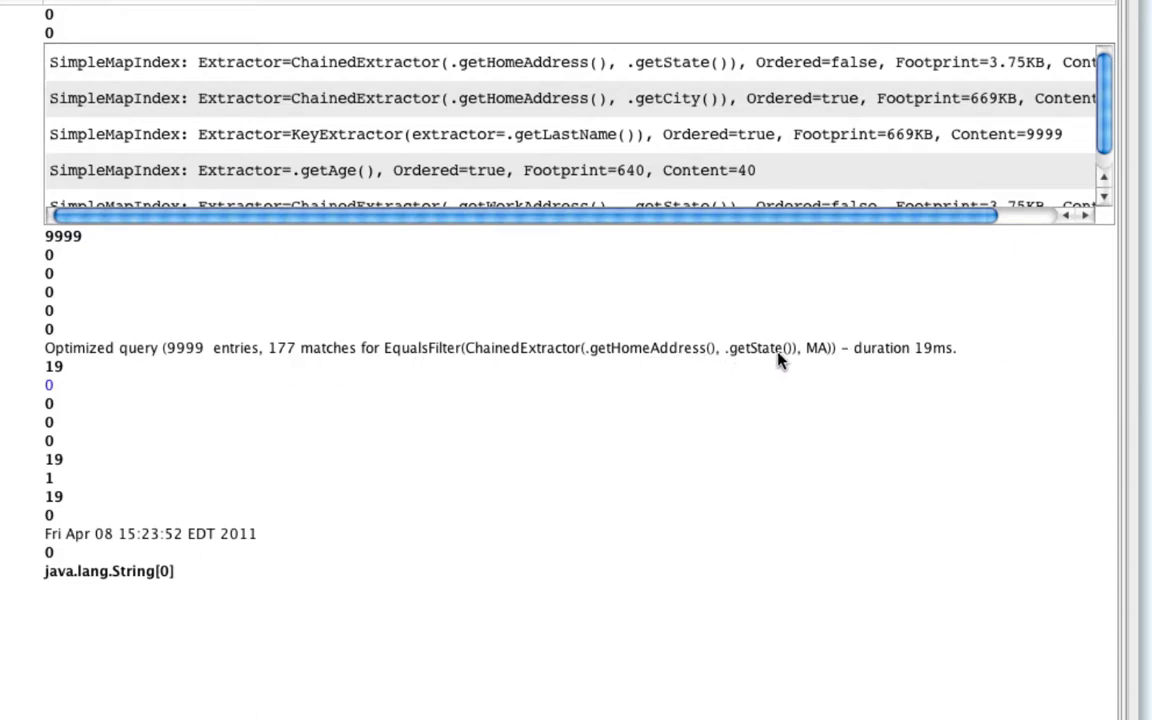
mouse_move(935, 348)
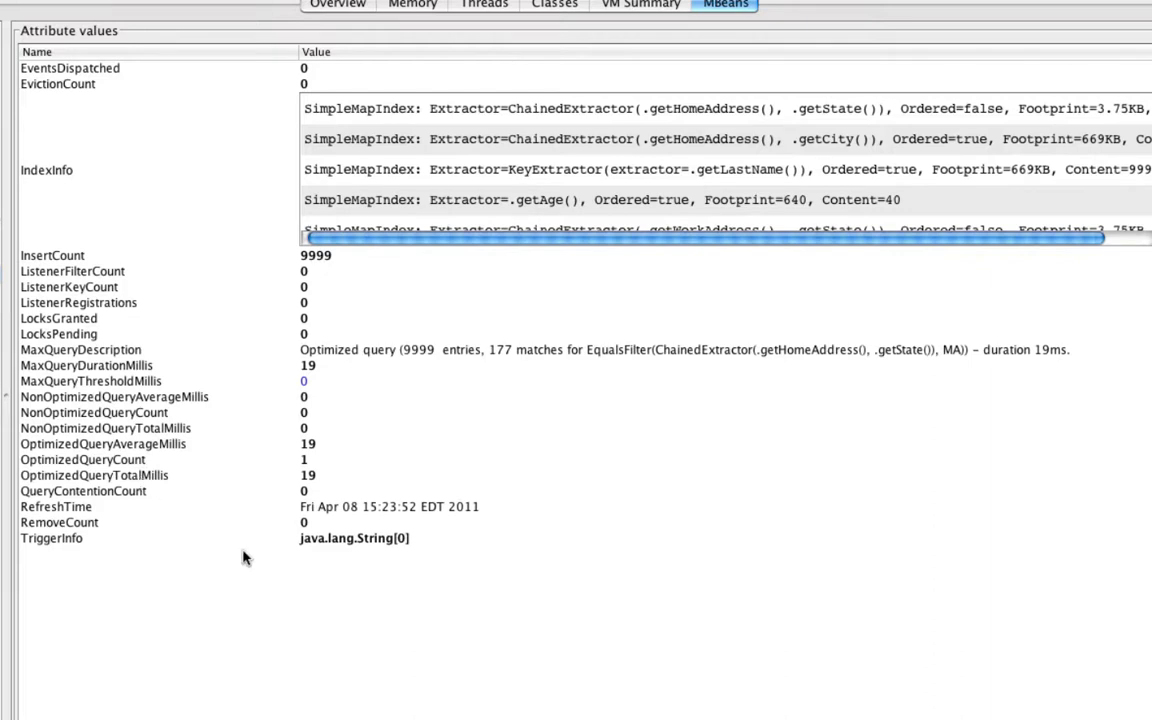
mouse_move(342, 460)
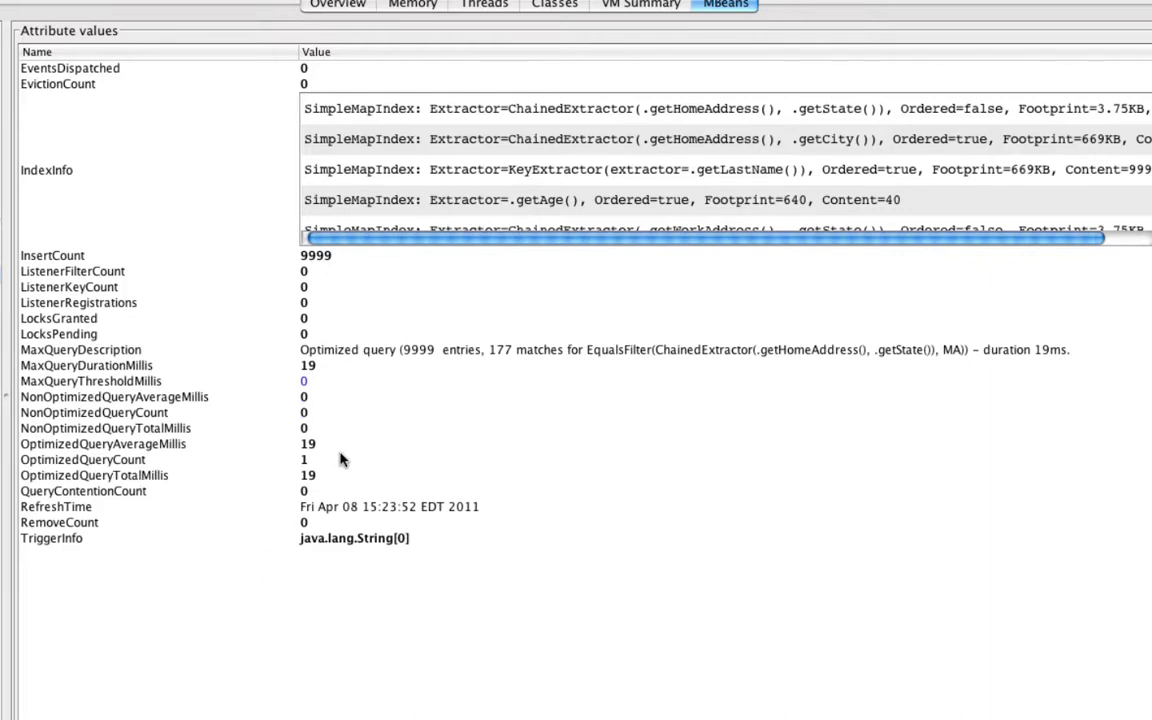
mouse_move(533, 688)
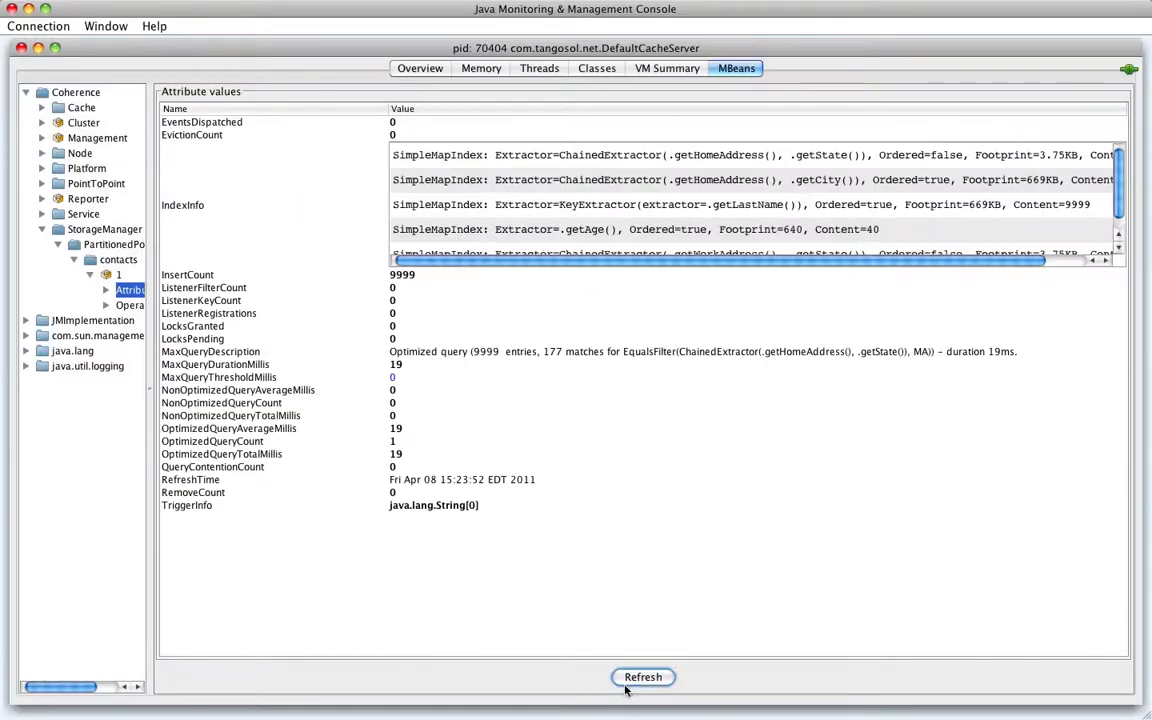
Refresh the contacts cache query statistics to show the 165 ms full-scan query.
click(643, 677)
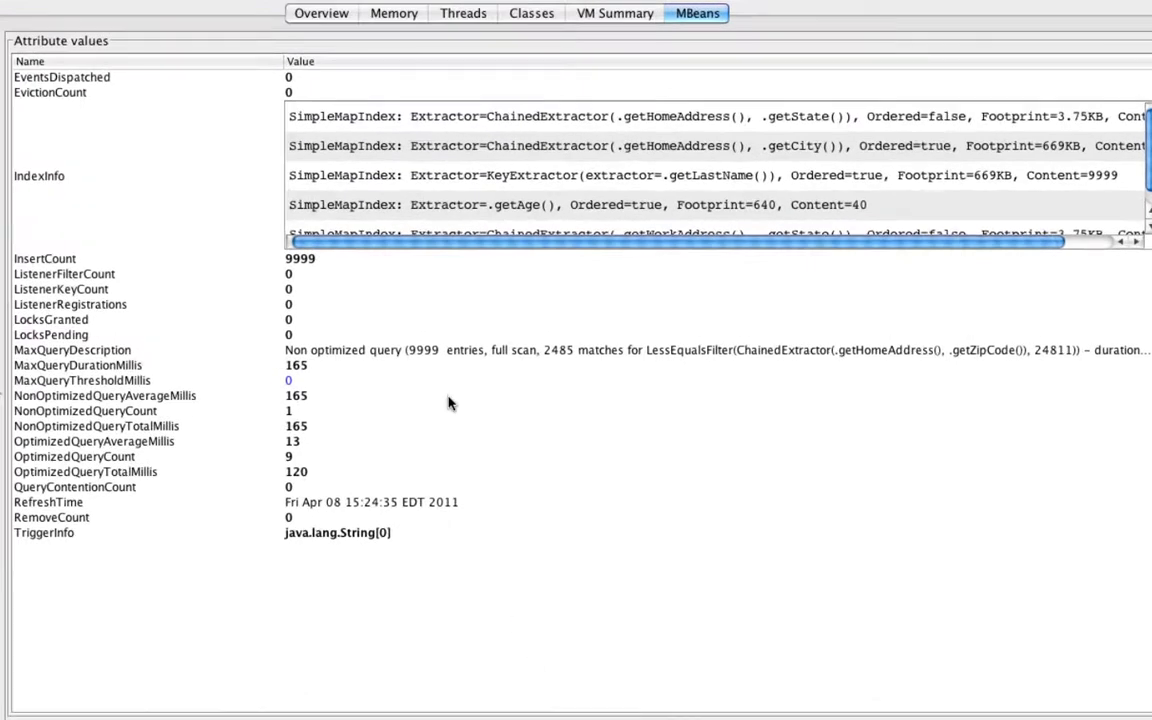
mouse_move(445, 355)
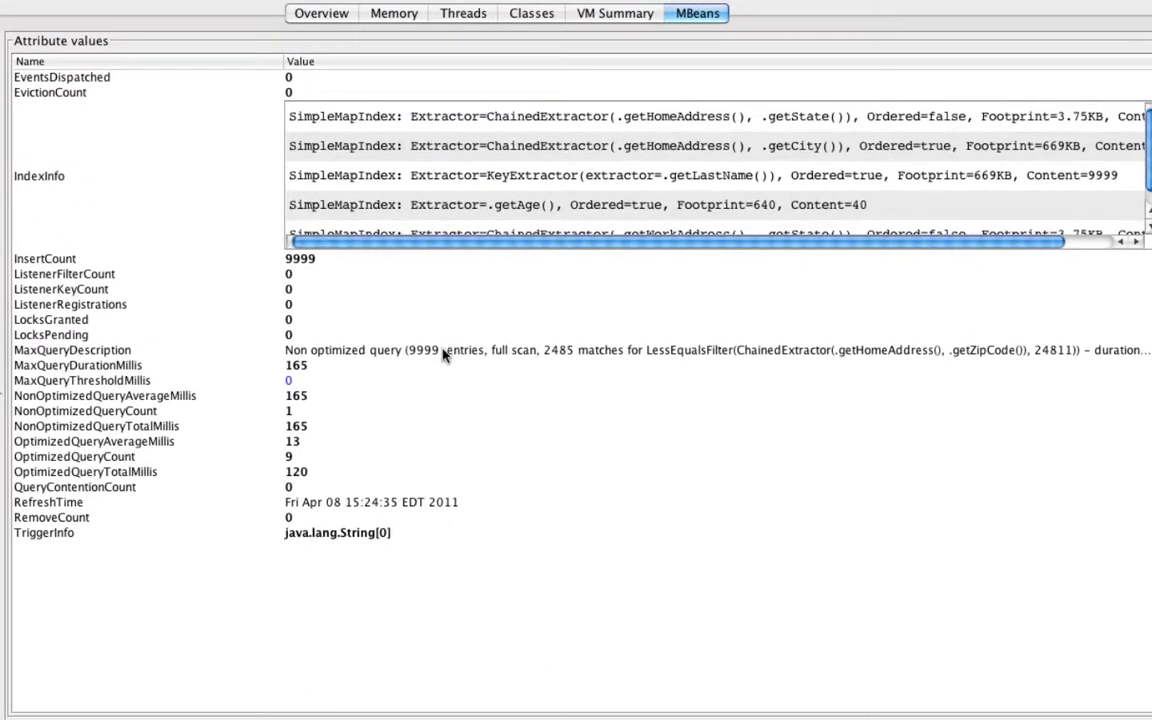
mouse_move(288, 362)
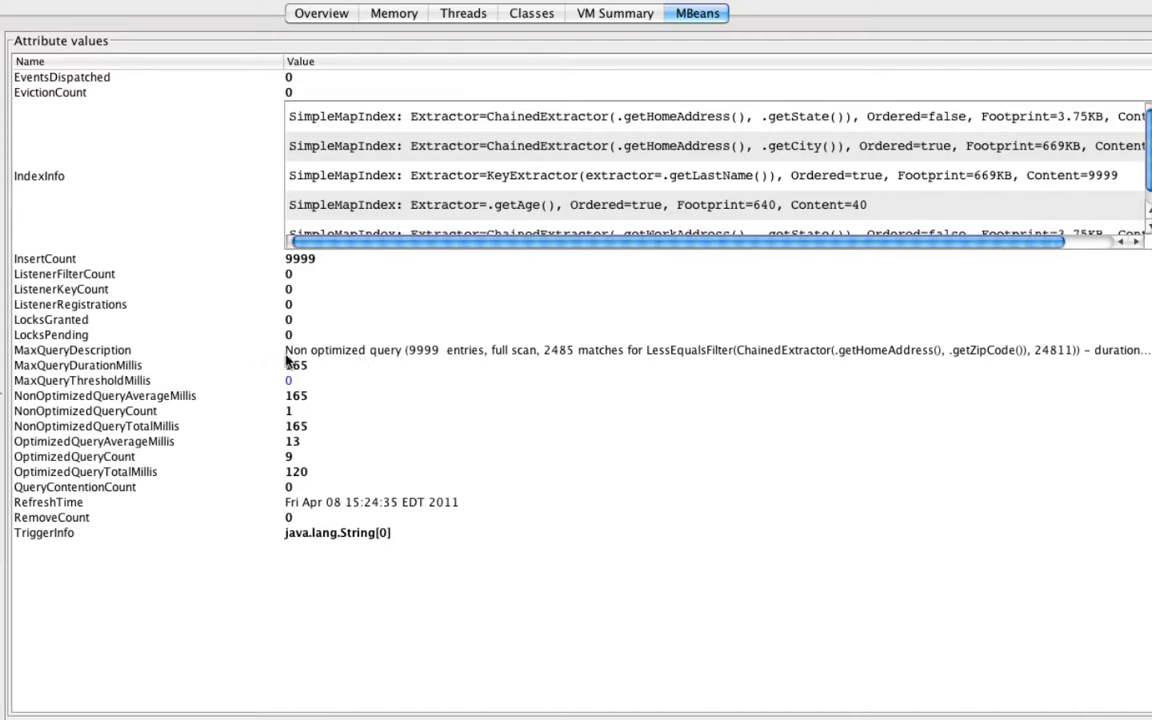
mouse_move(416, 363)
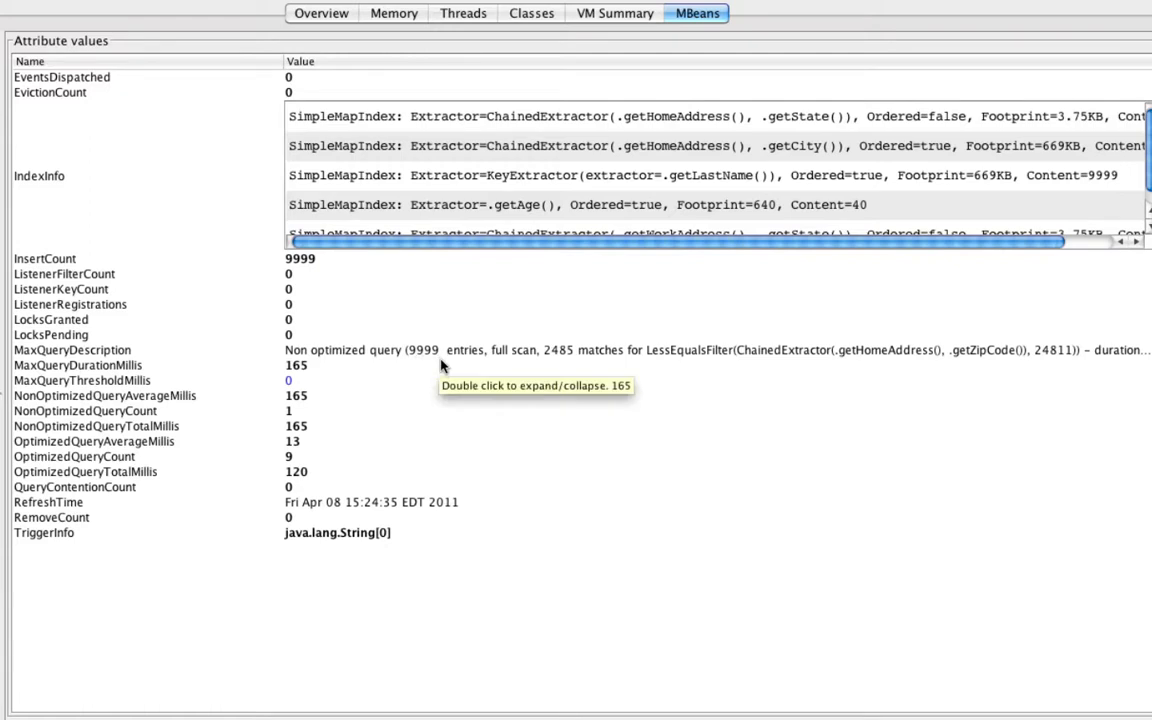
mouse_move(500, 350)
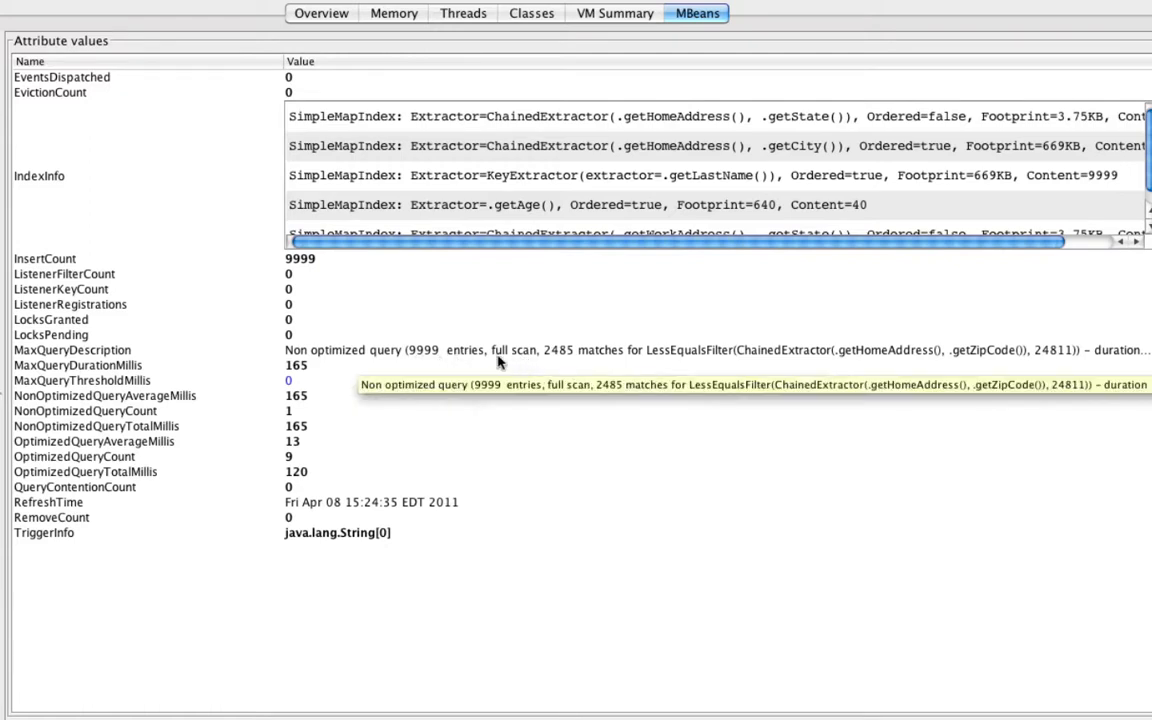
mouse_move(510, 362)
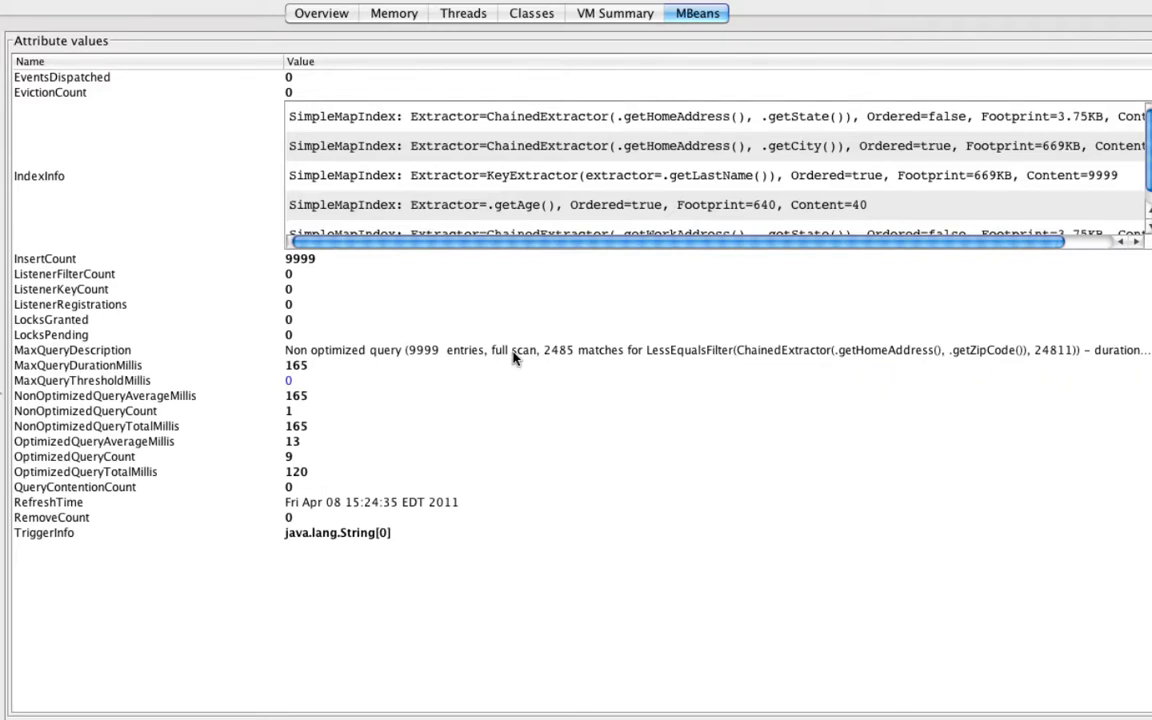
mouse_move(530, 362)
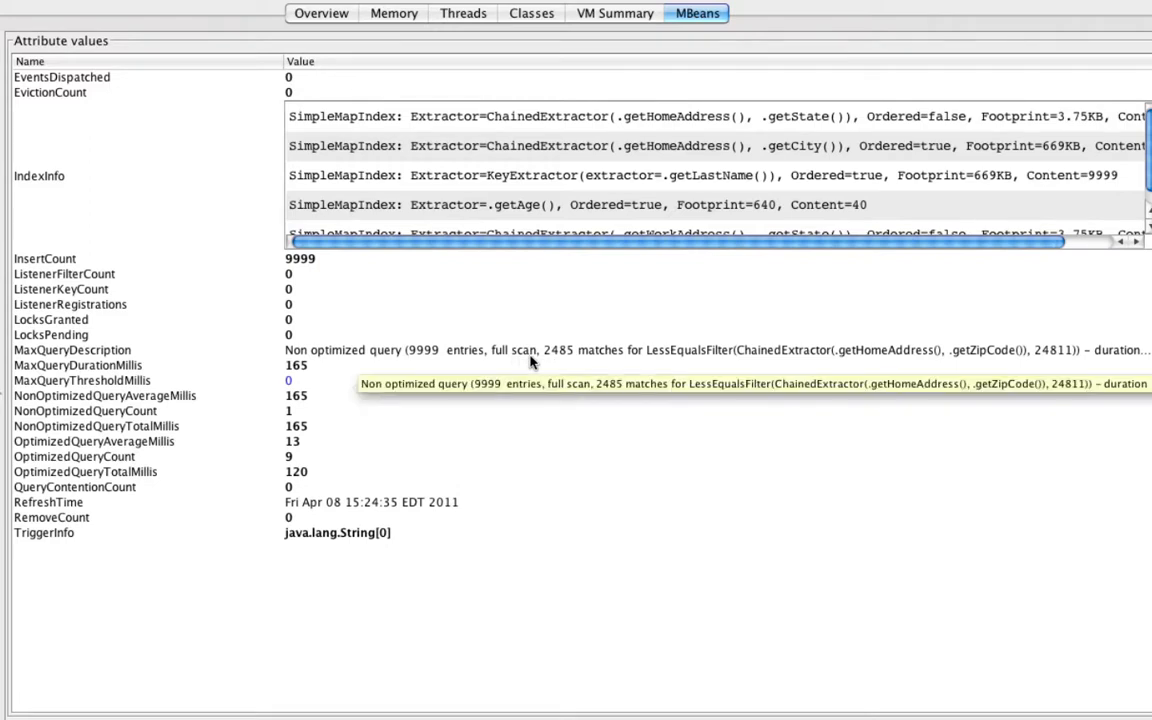
mouse_move(532, 363)
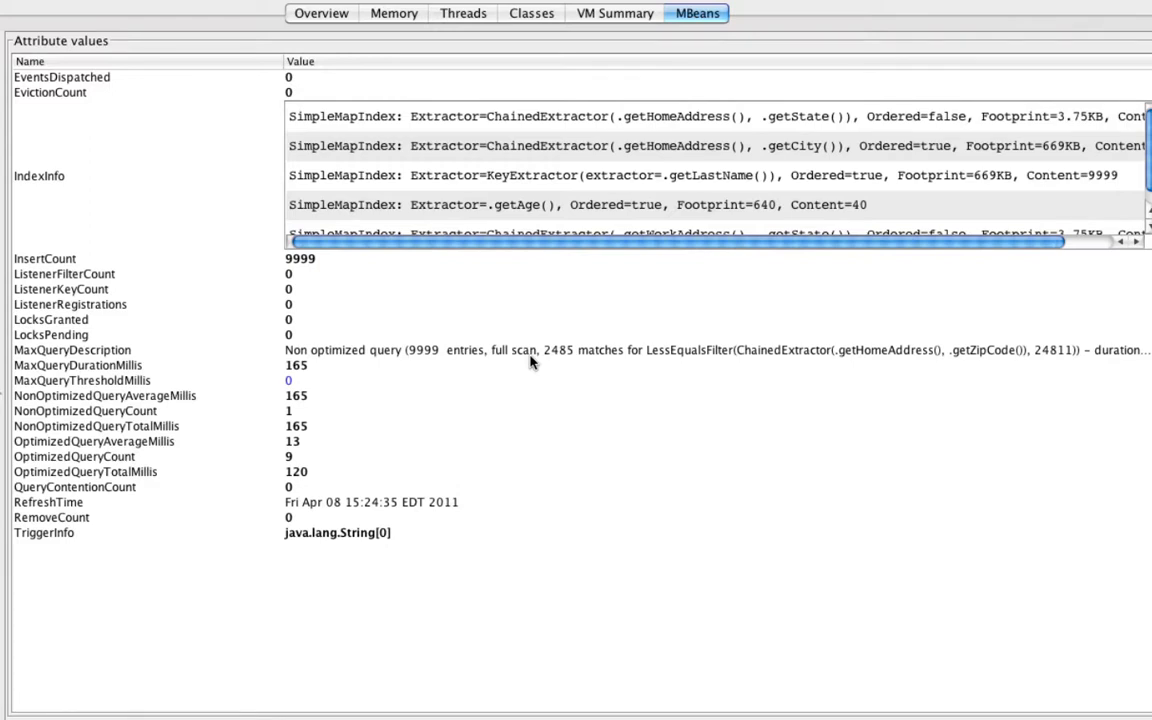
mouse_move(570, 366)
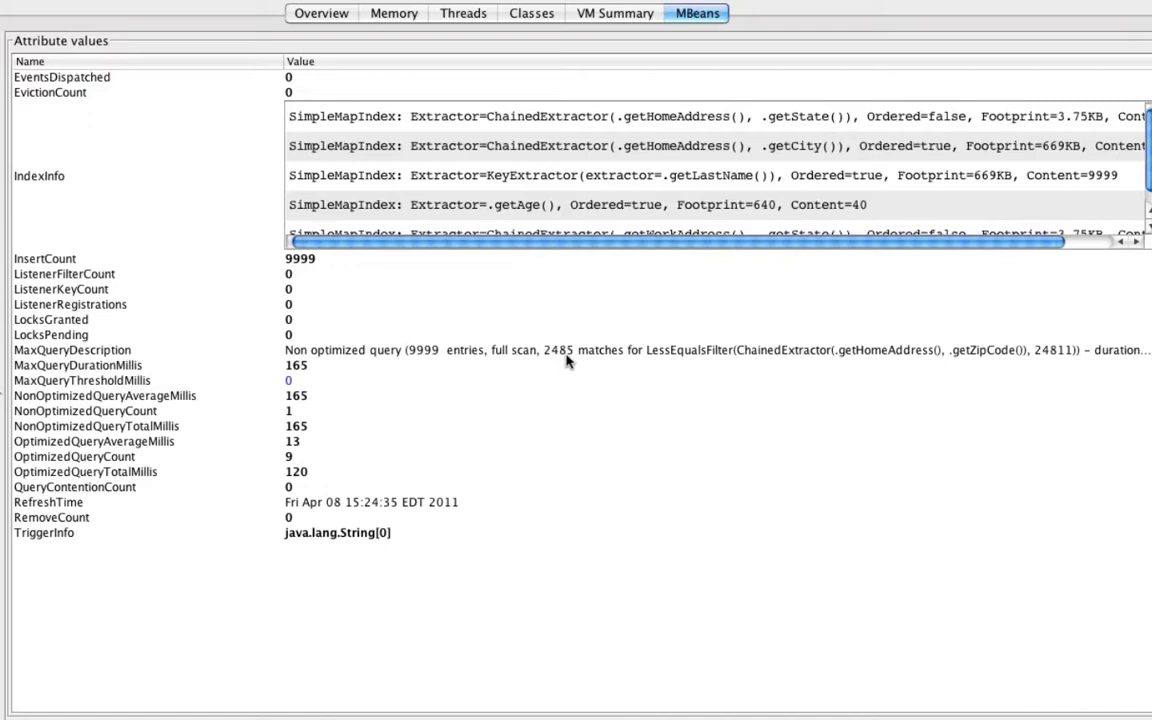
mouse_move(570, 358)
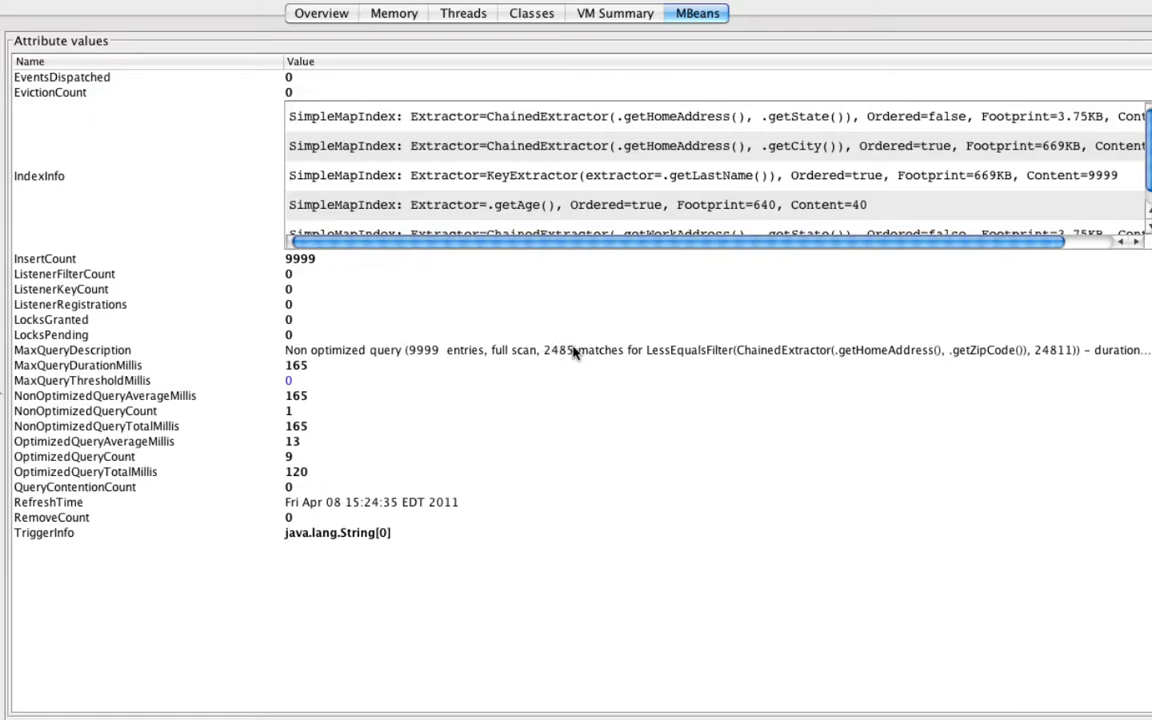
mouse_move(584, 410)
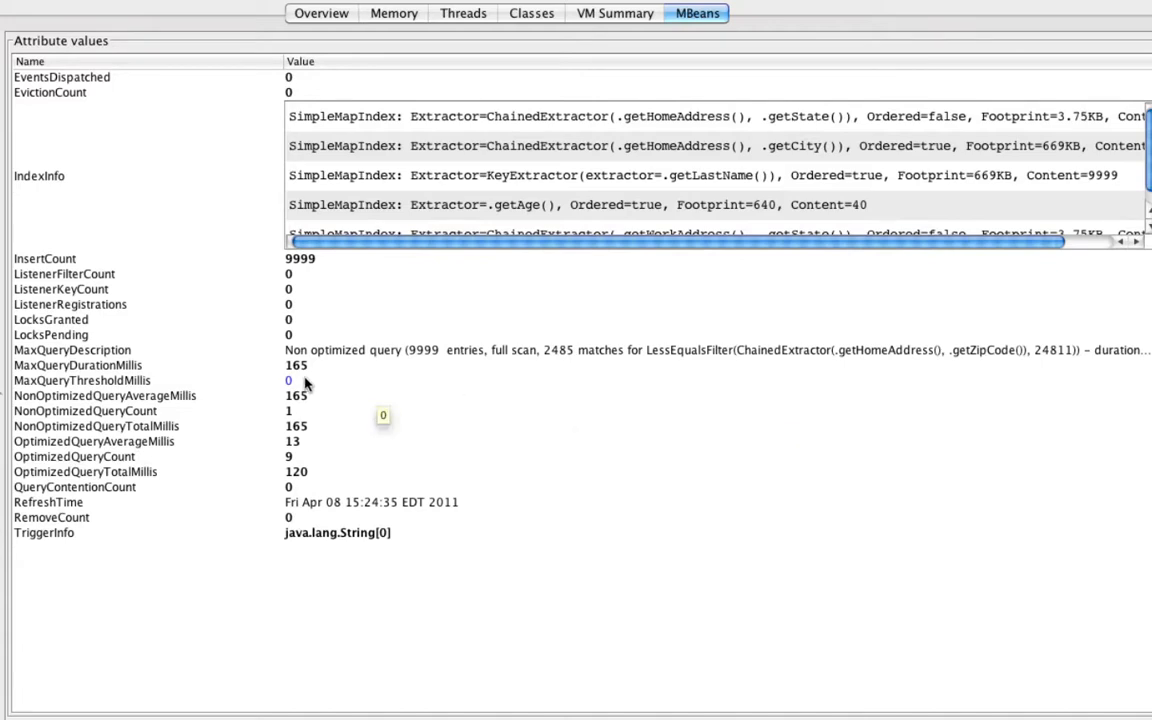
mouse_move(1088, 357)
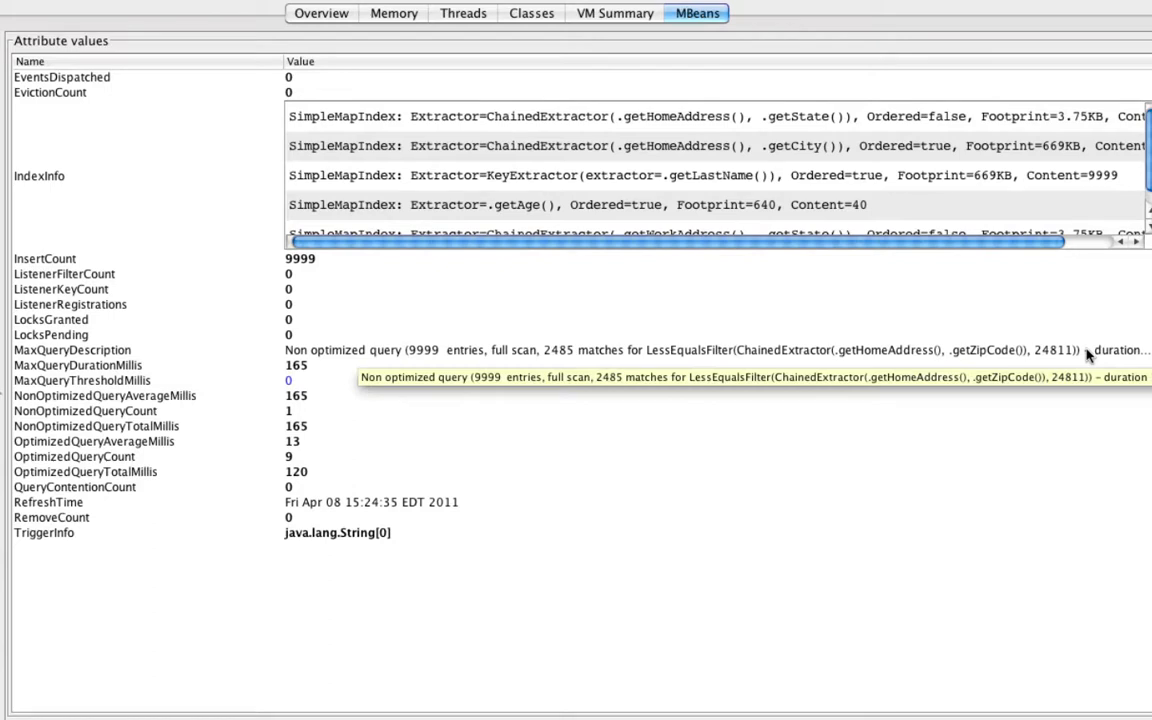
mouse_move(930, 430)
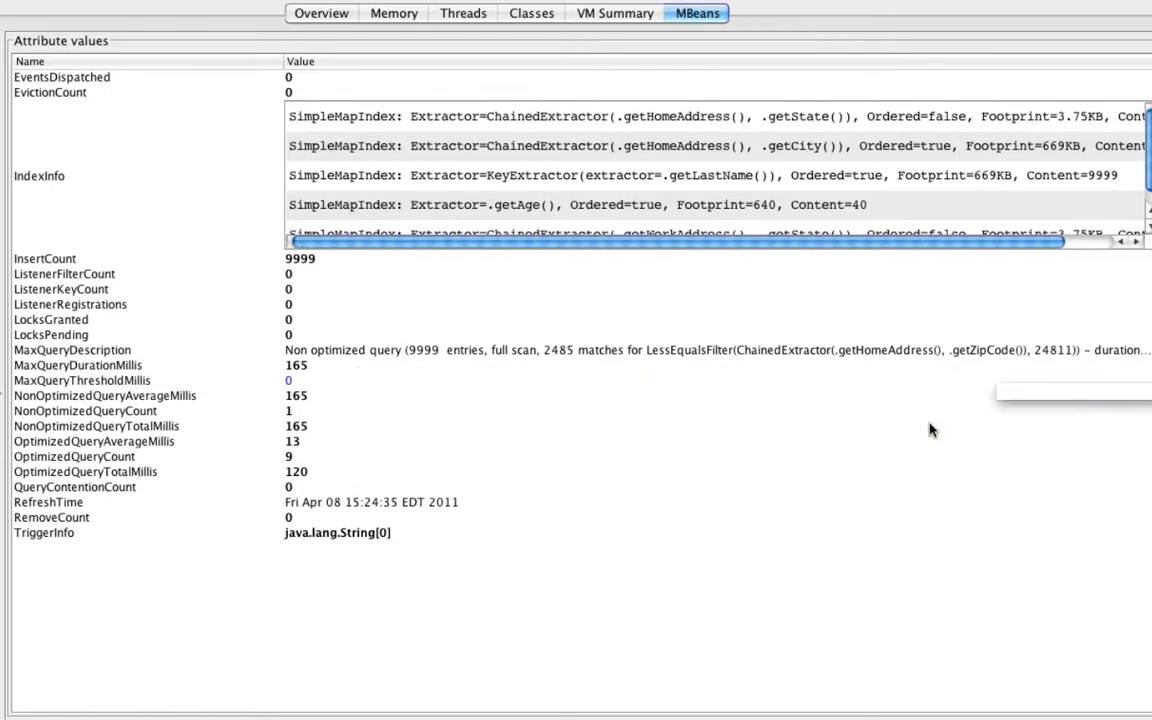
mouse_move(74, 456)
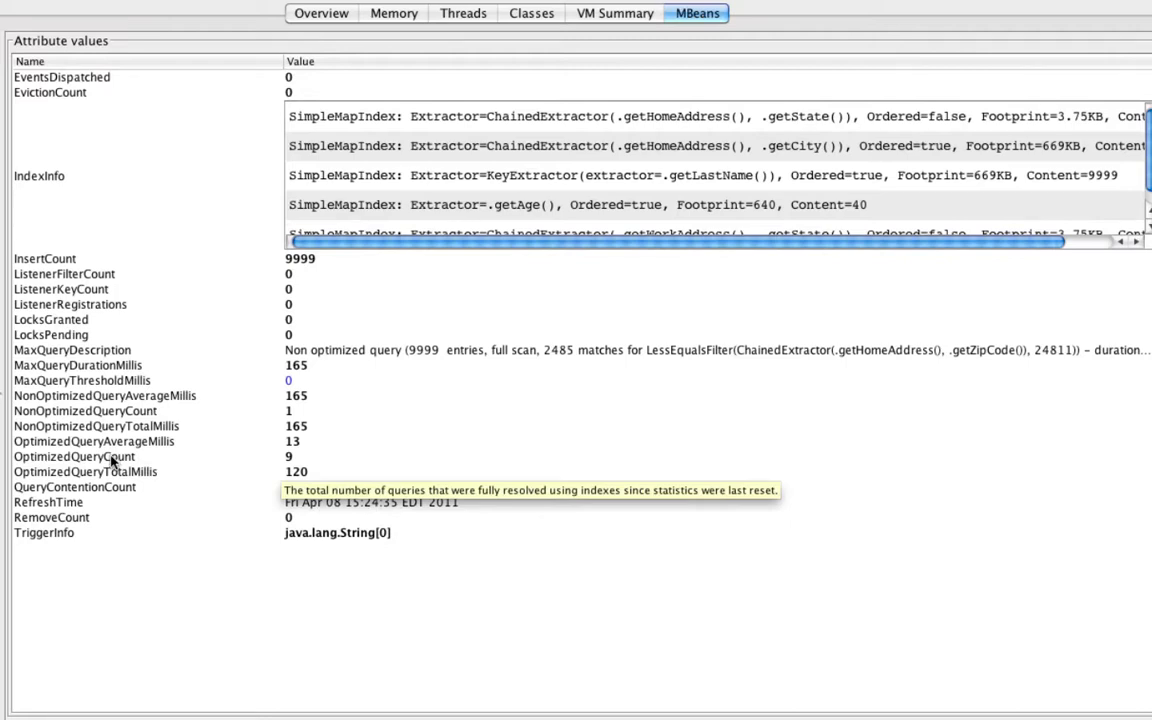
mouse_move(118, 411)
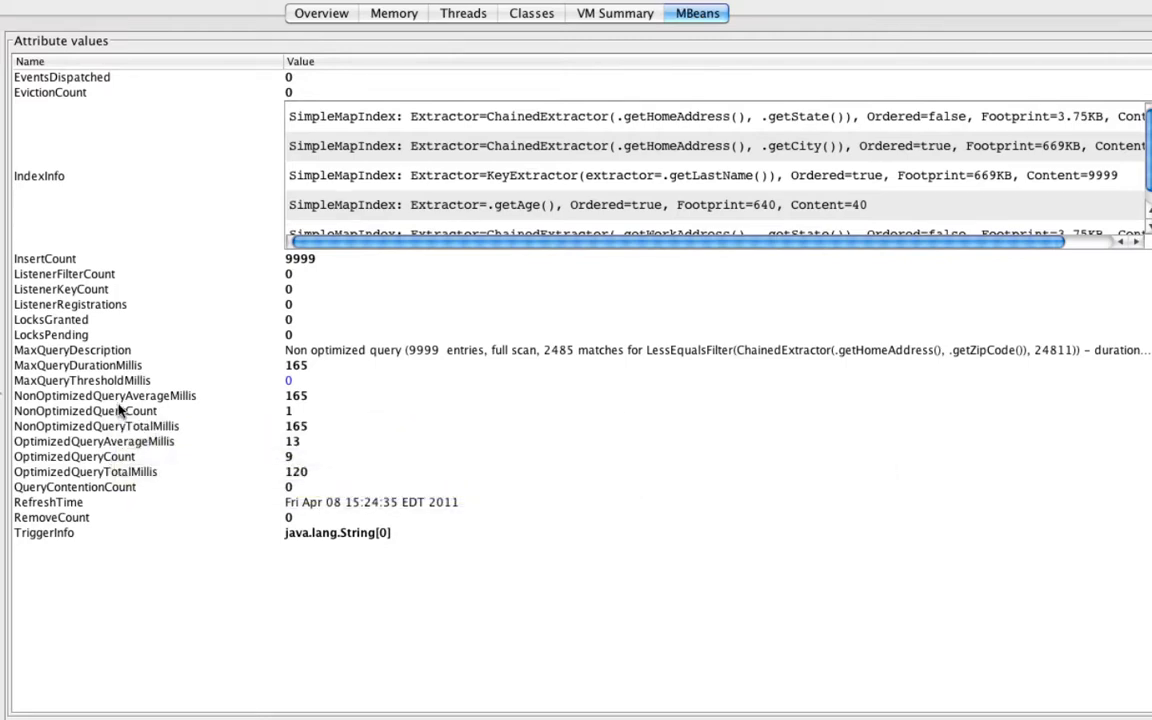